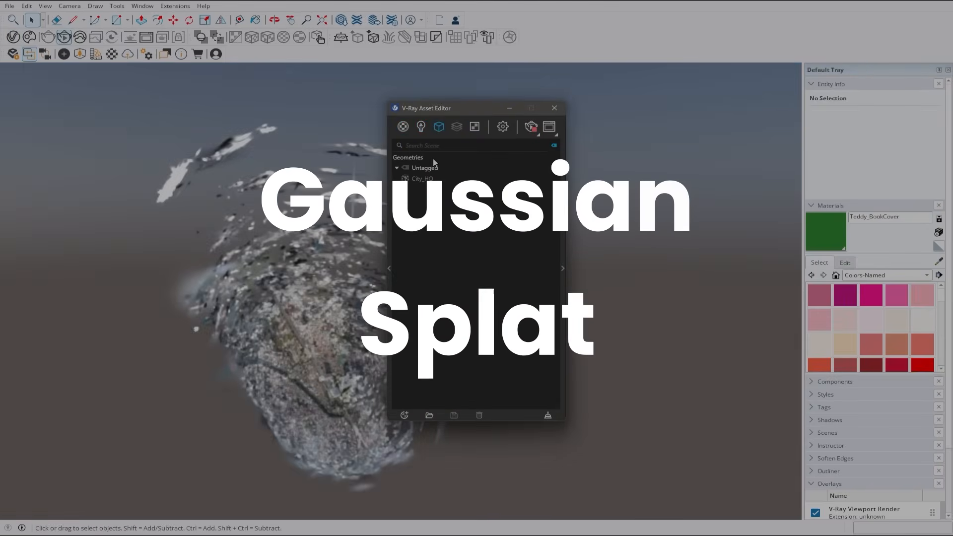
Flip the axis of the City_HQ Gaussian splat so the city stands upright
click(423, 178)
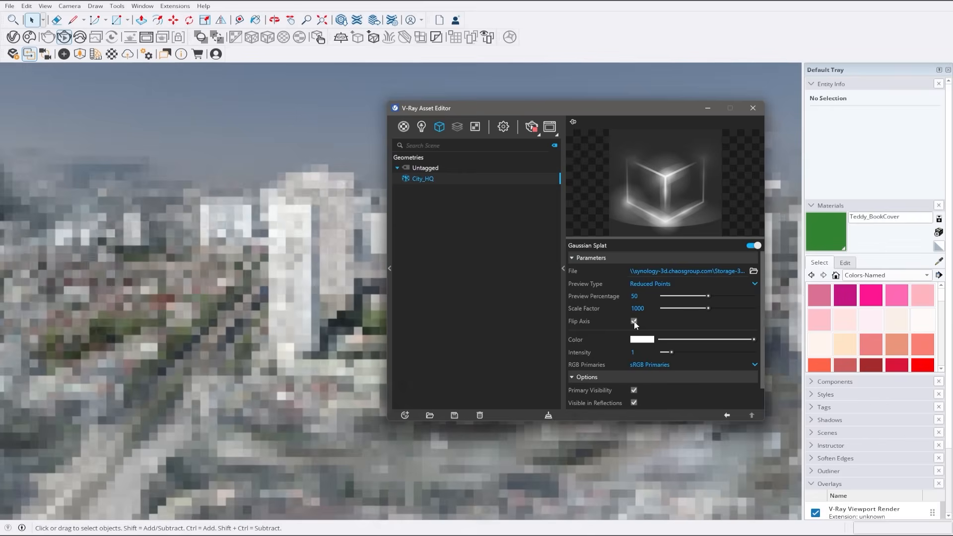
click(634, 321)
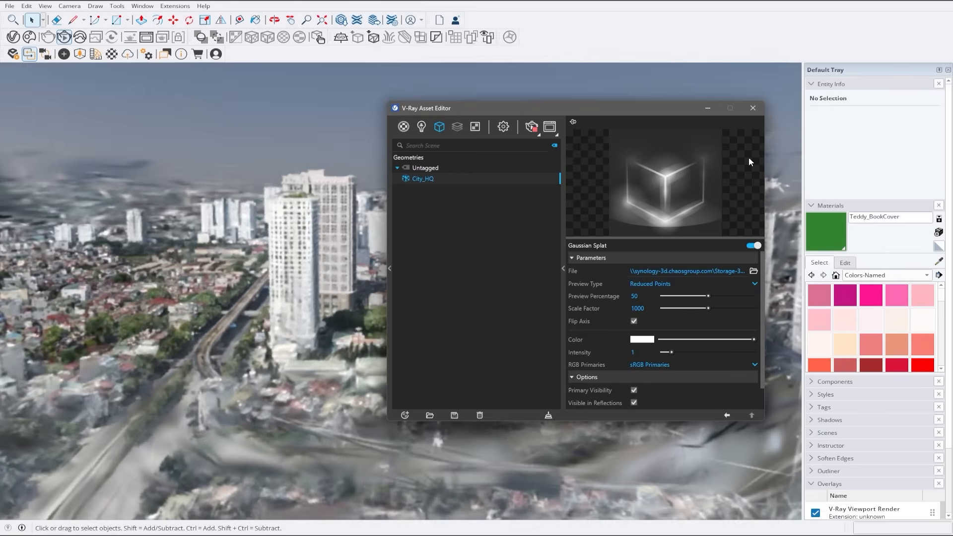
click(752, 107)
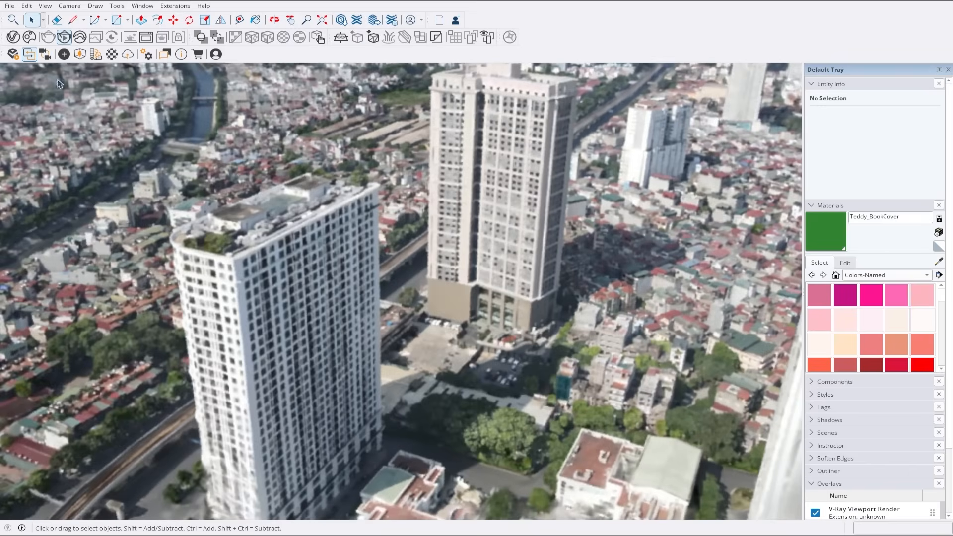
Import a tall glass tower from Cosmos and place it beside the existing high-rise
click(155, 66)
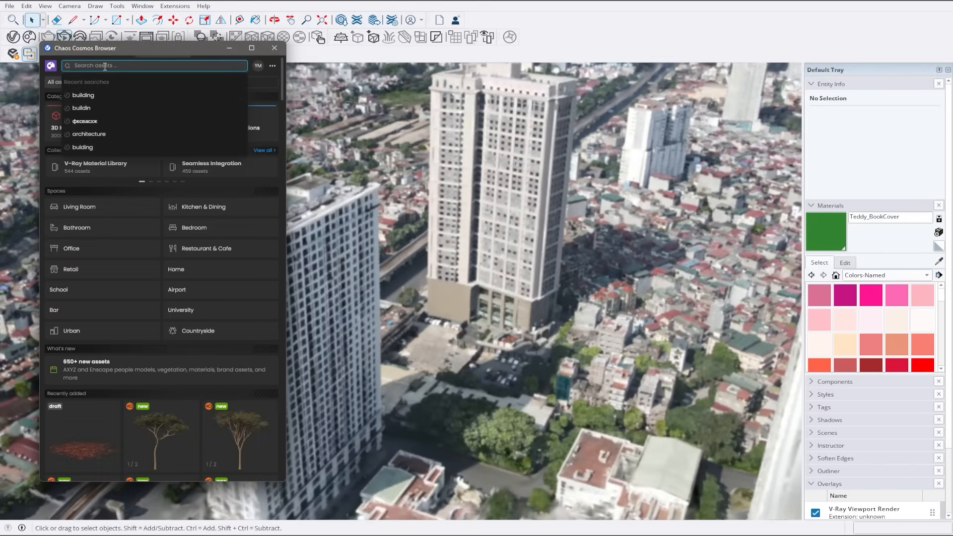
click(82, 95)
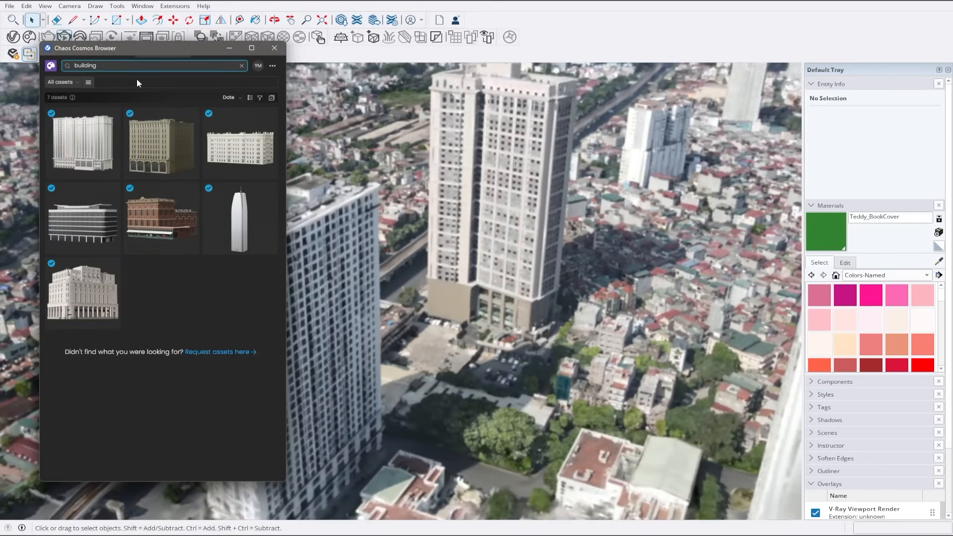
click(274, 47)
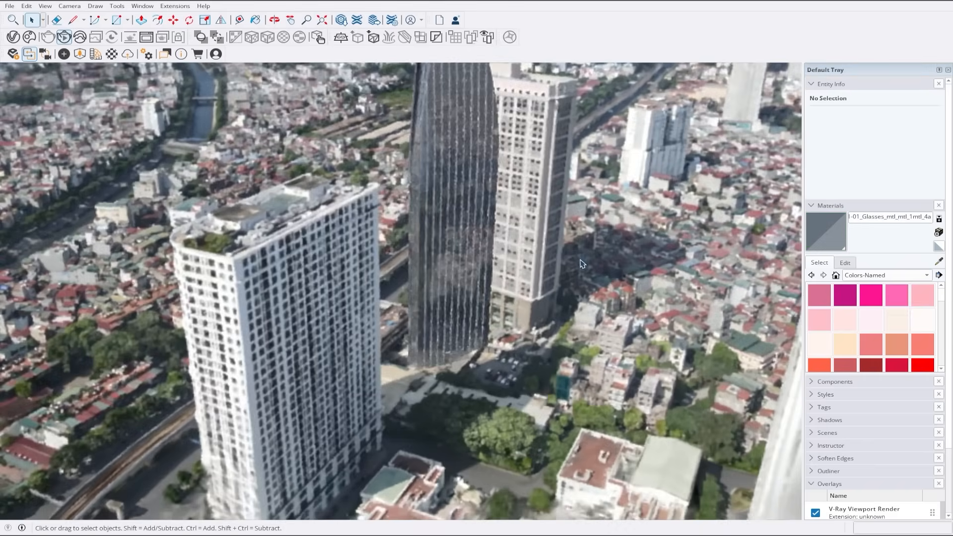
click(9, 5)
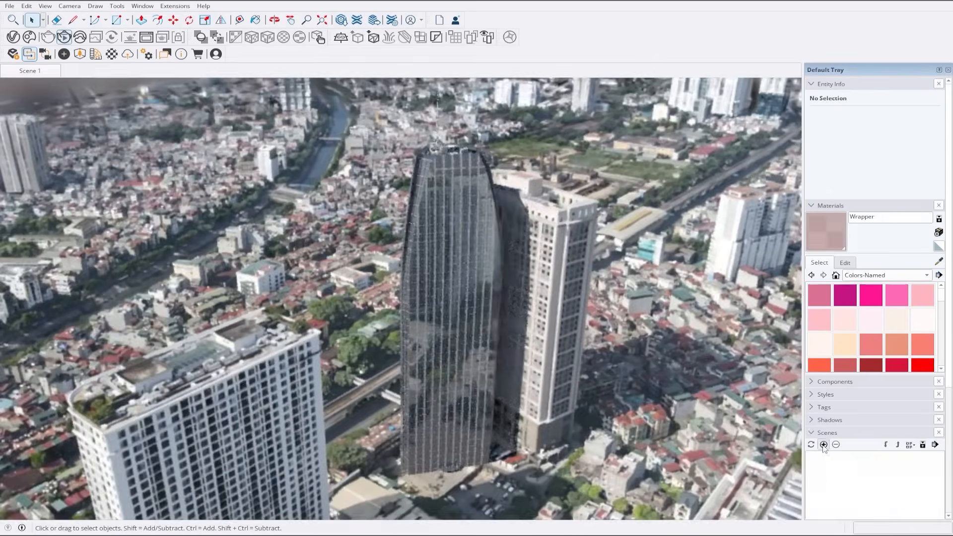
Save the current view of the city as a SketchUp scene
click(822, 445)
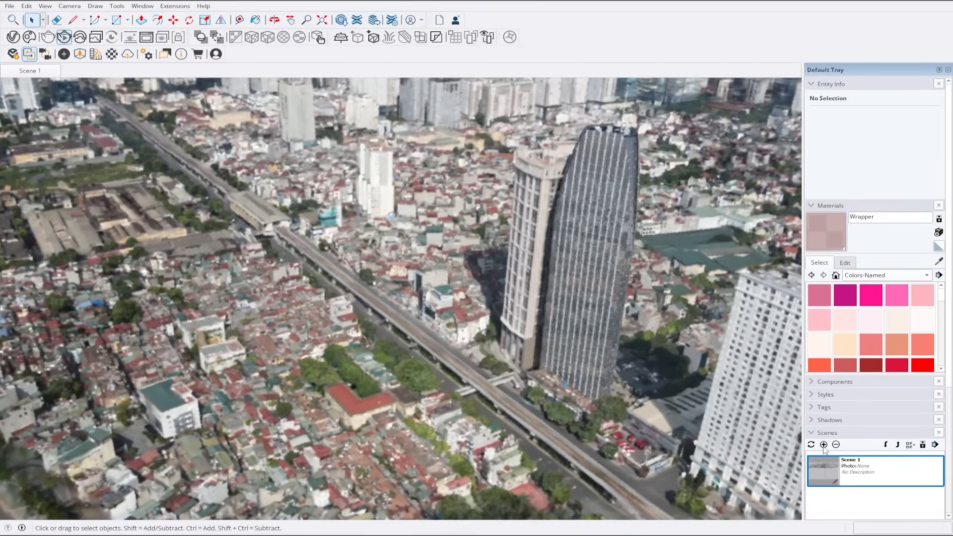
click(824, 444)
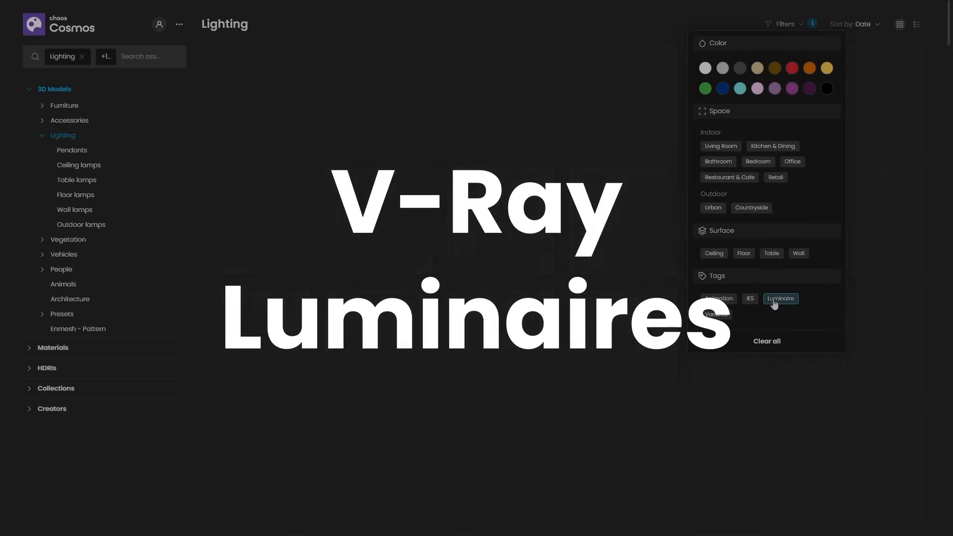
Filter the Cosmos Lighting models to show only luminaire-tagged assets
click(780, 299)
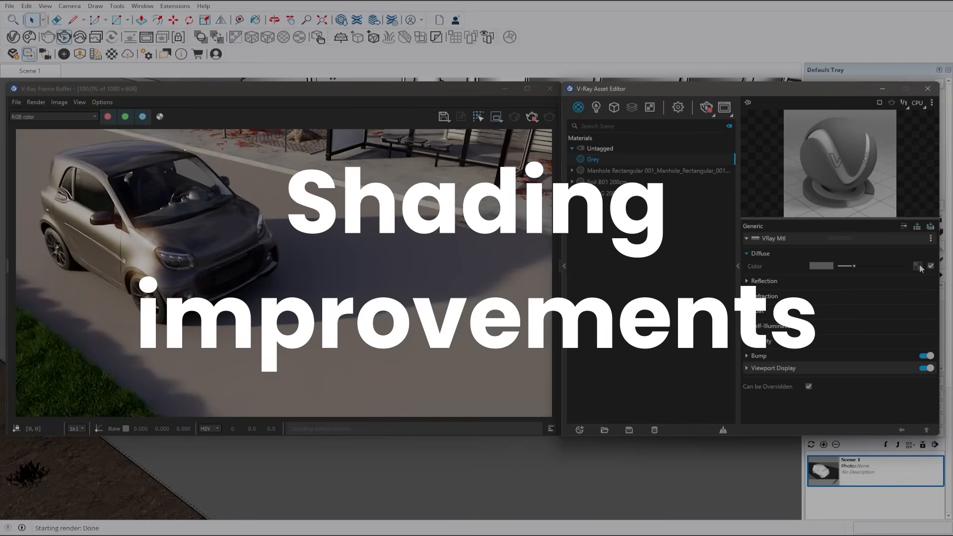
Remap the diffuse Gradient with the UV texture, adjust its colour stops, then return to the Grey material
click(918, 266)
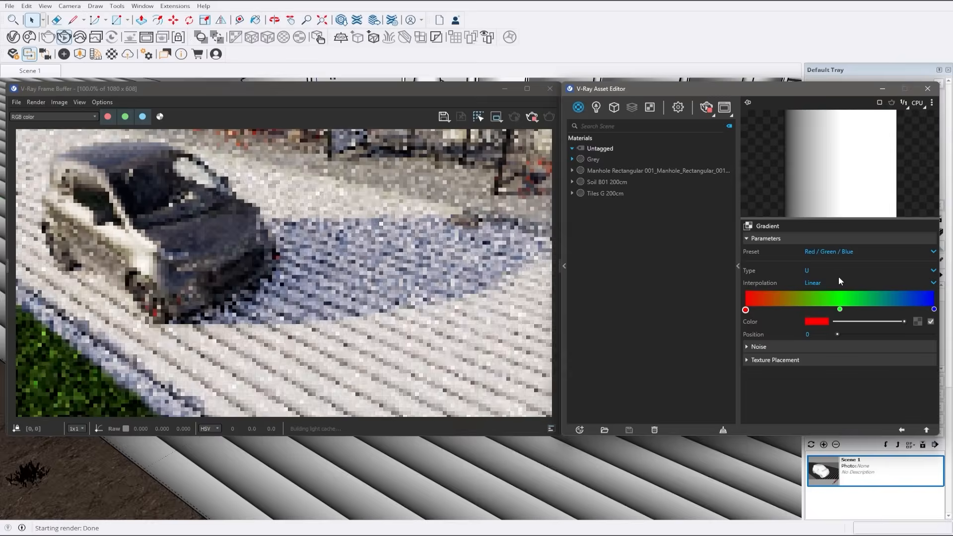
click(775, 359)
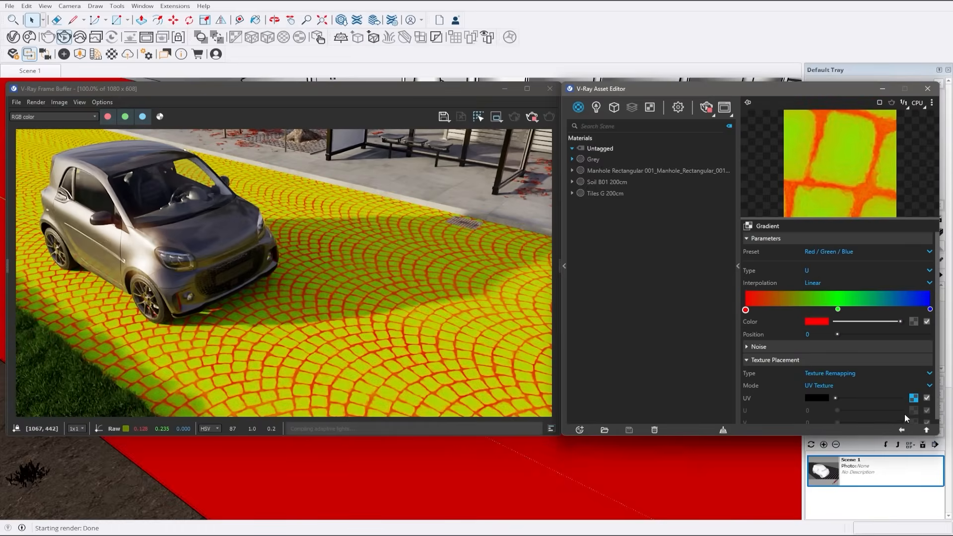
click(929, 321)
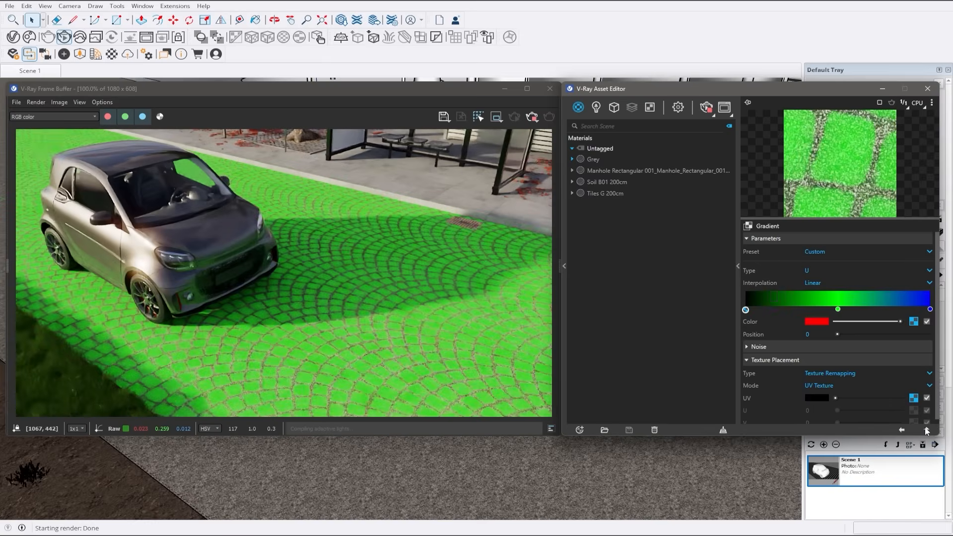
click(817, 333)
text(.1)
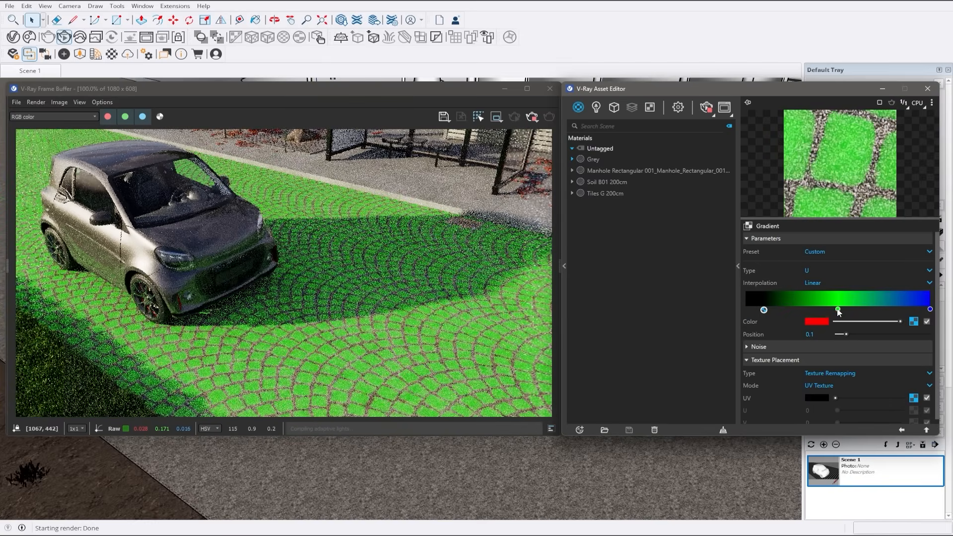
click(591, 159)
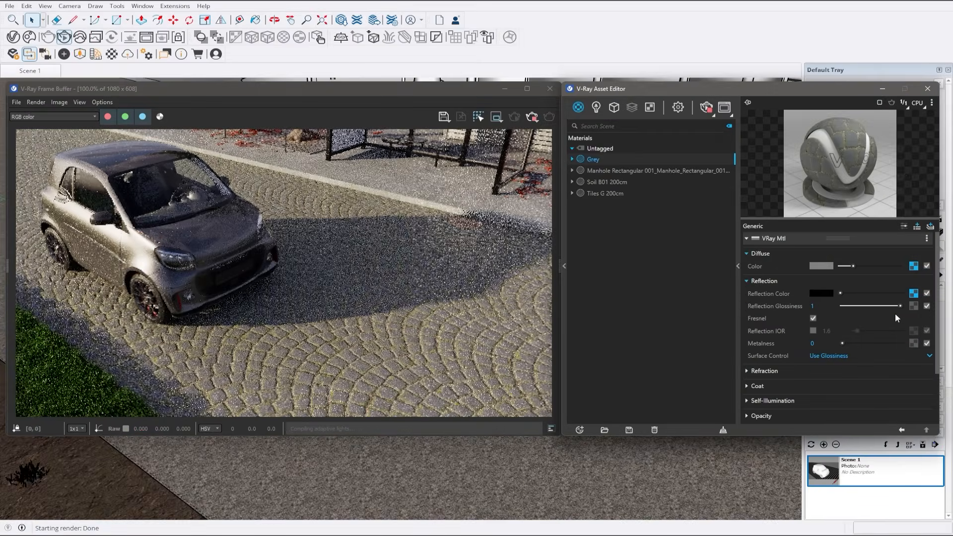
Wrap the diffuse texture in a Layered texture and add a Falloff layer to the stack
right_click(913, 266)
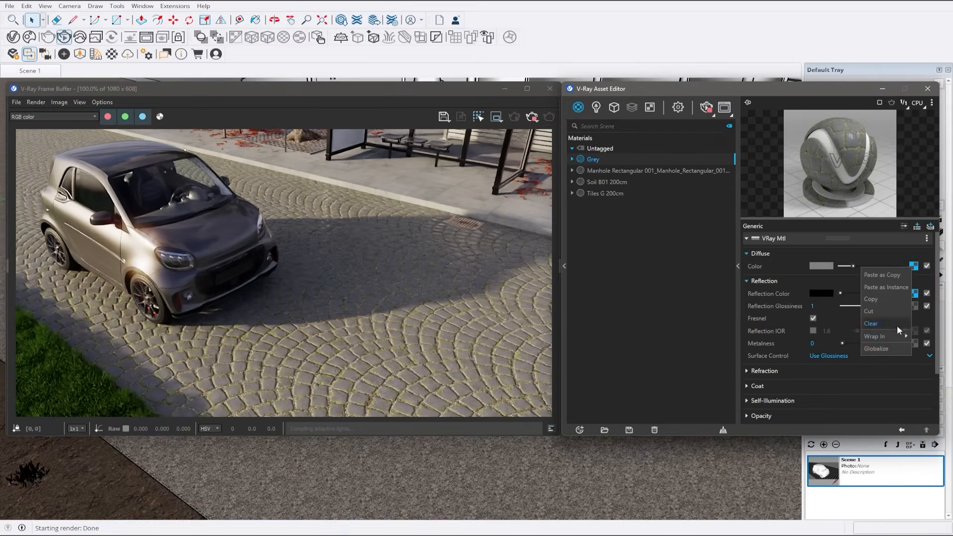
click(873, 336)
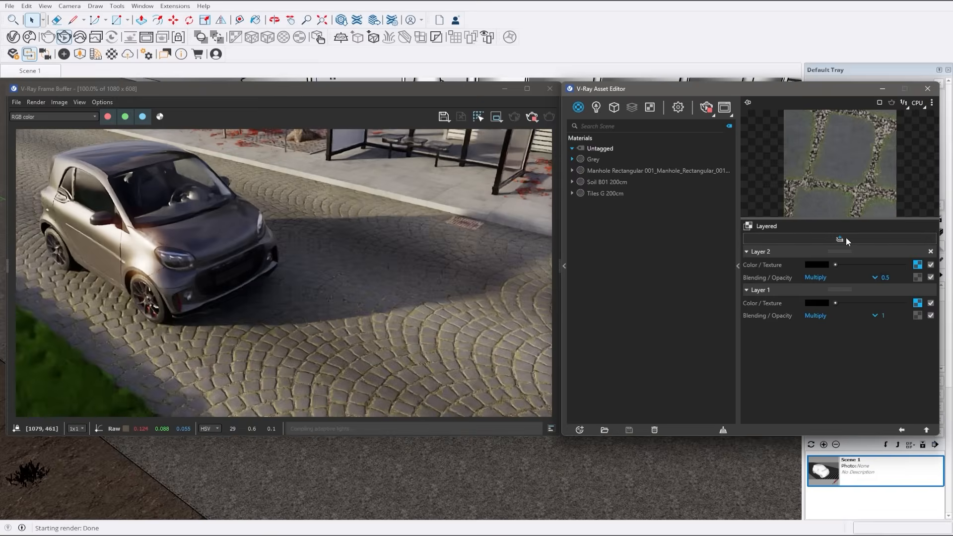
click(839, 237)
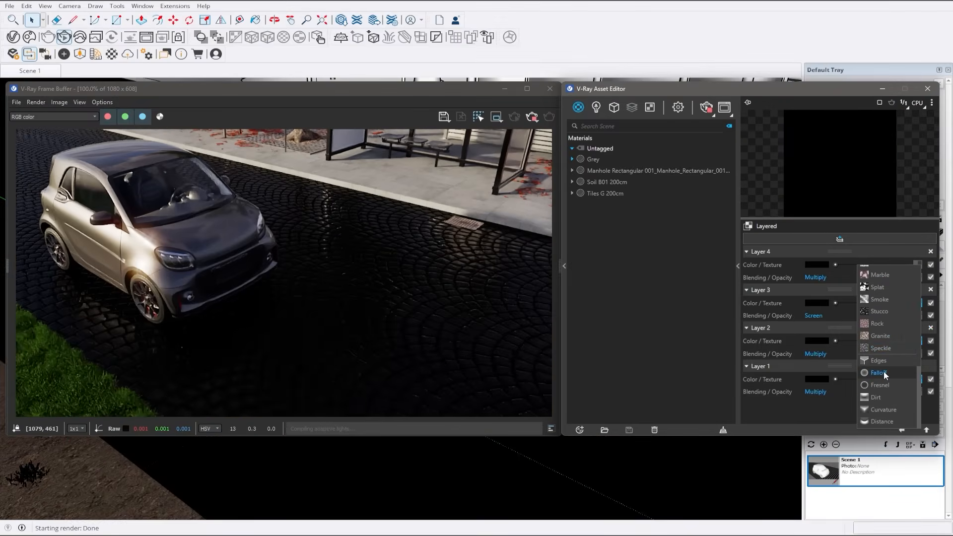
click(878, 372)
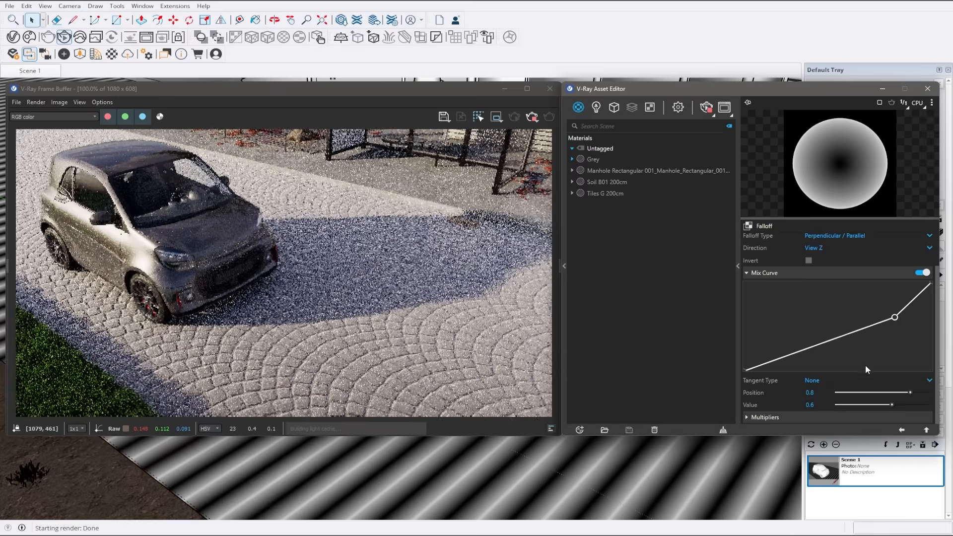
Change the Falloff mix-curve point's tangent type and set Layer 4's blending mode
right_click(894, 317)
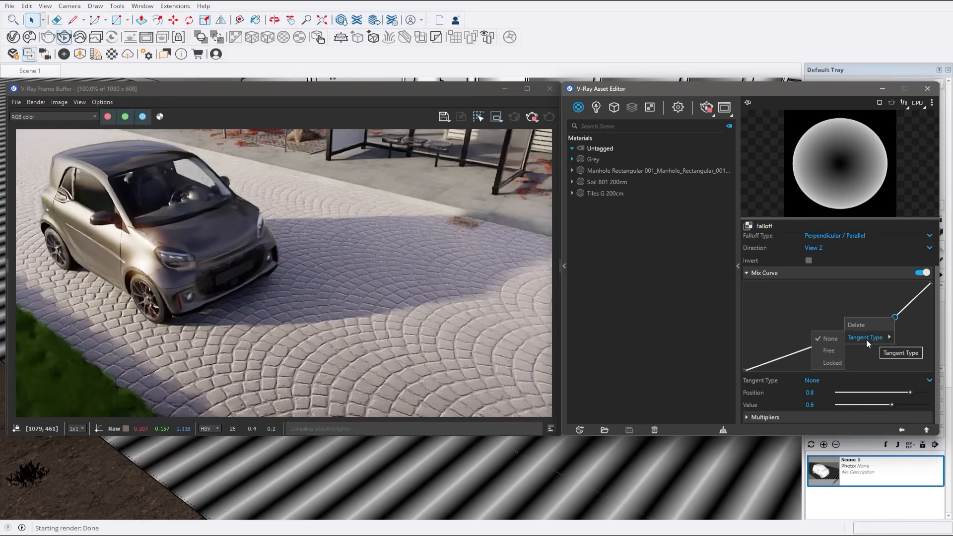
click(831, 363)
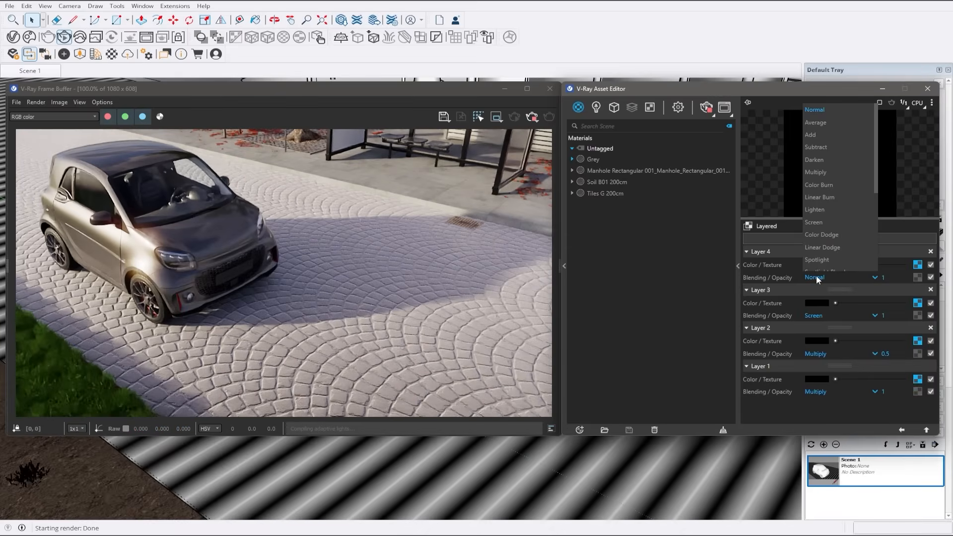
click(820, 272)
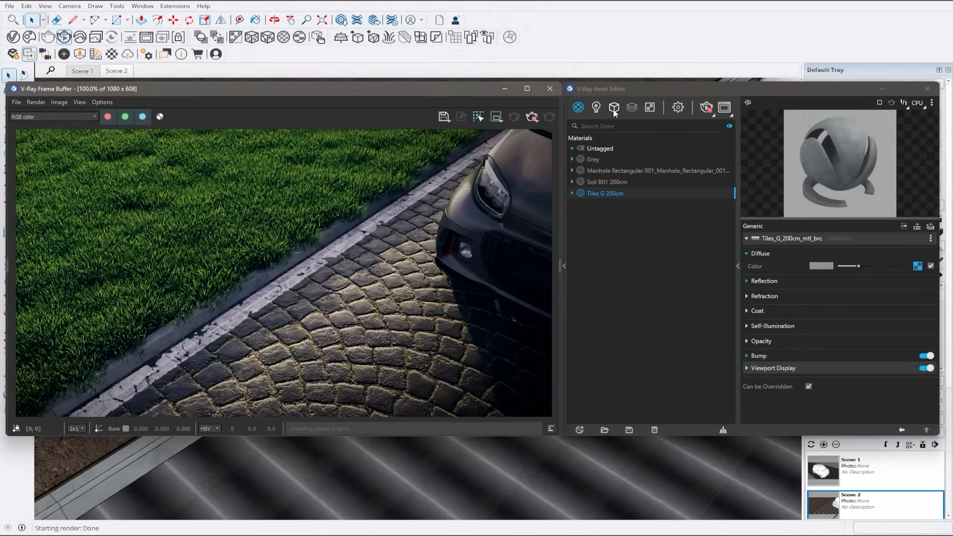
Enable edge trimming on the scatter in the Geometries list
click(614, 107)
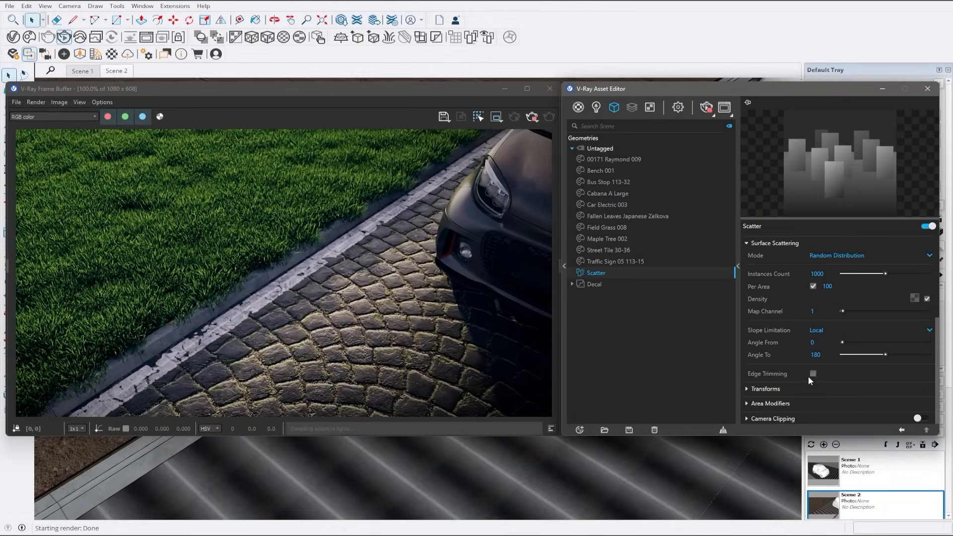
click(813, 373)
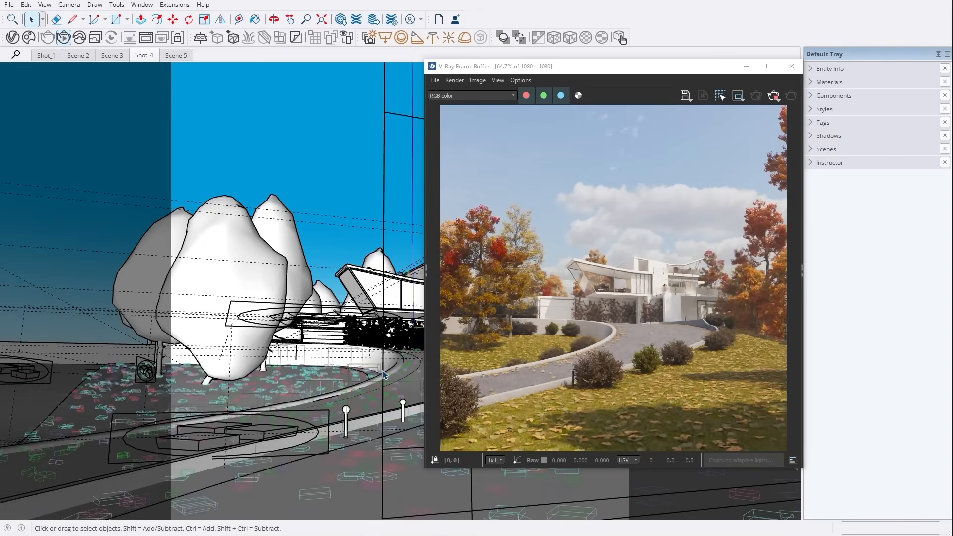
mouse_move(401, 383)
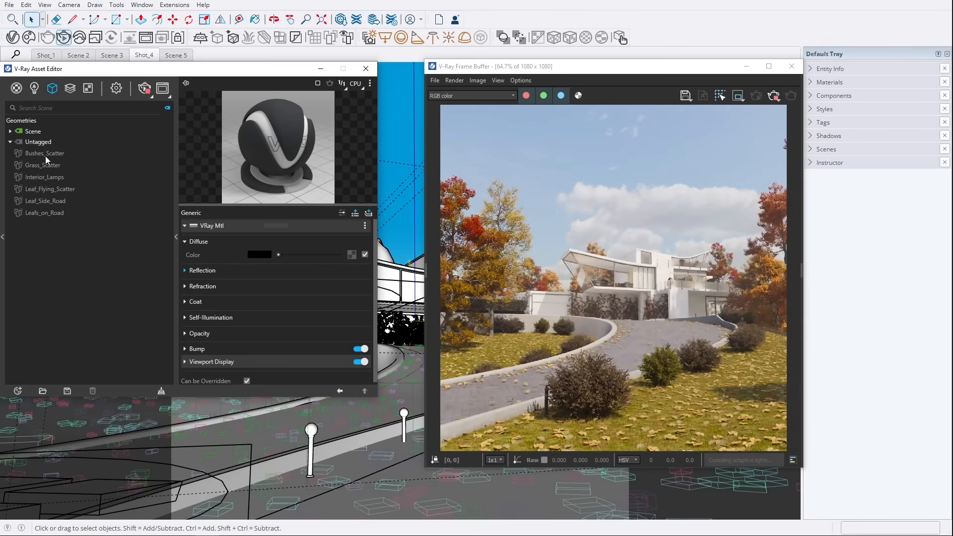
Enable Camera Clipping on Grass_Scatter so grass stays near the viewed area
click(43, 165)
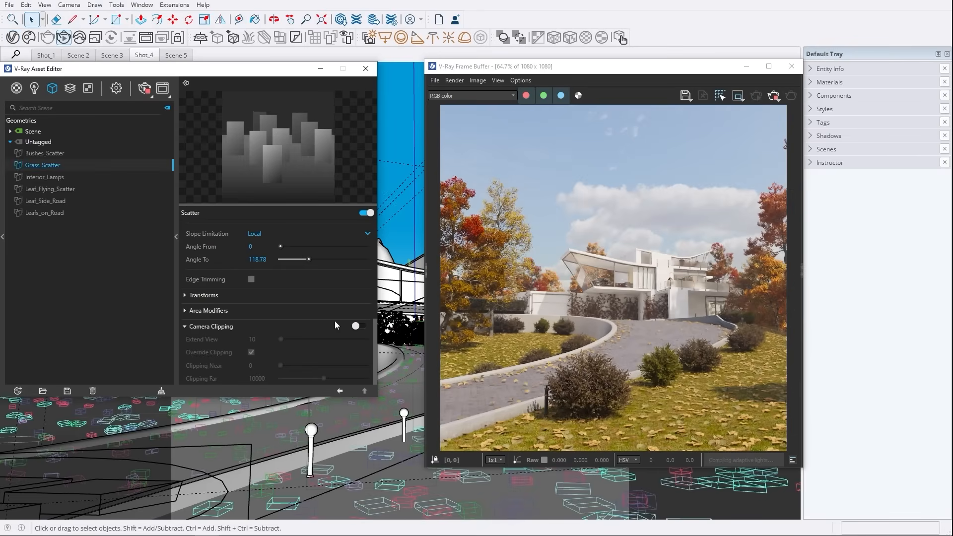
click(359, 326)
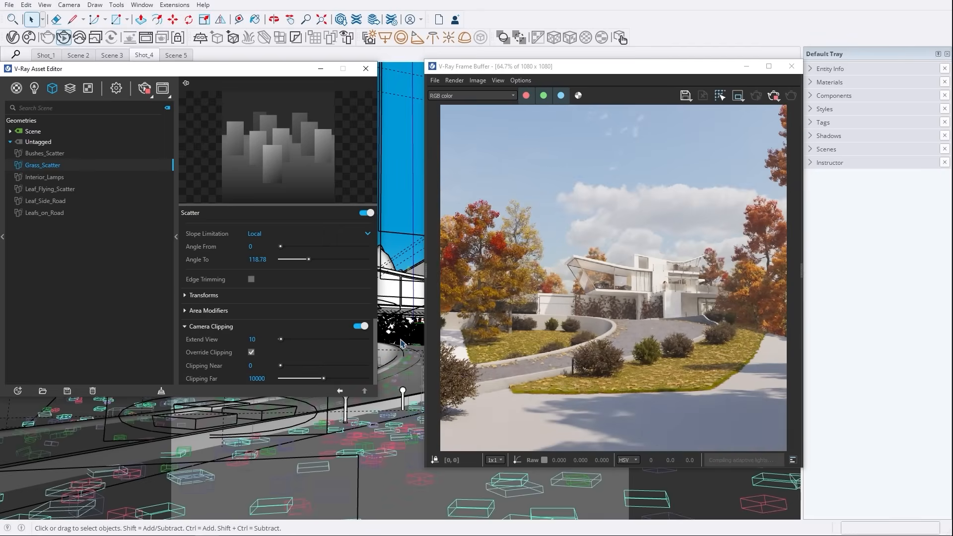
click(365, 69)
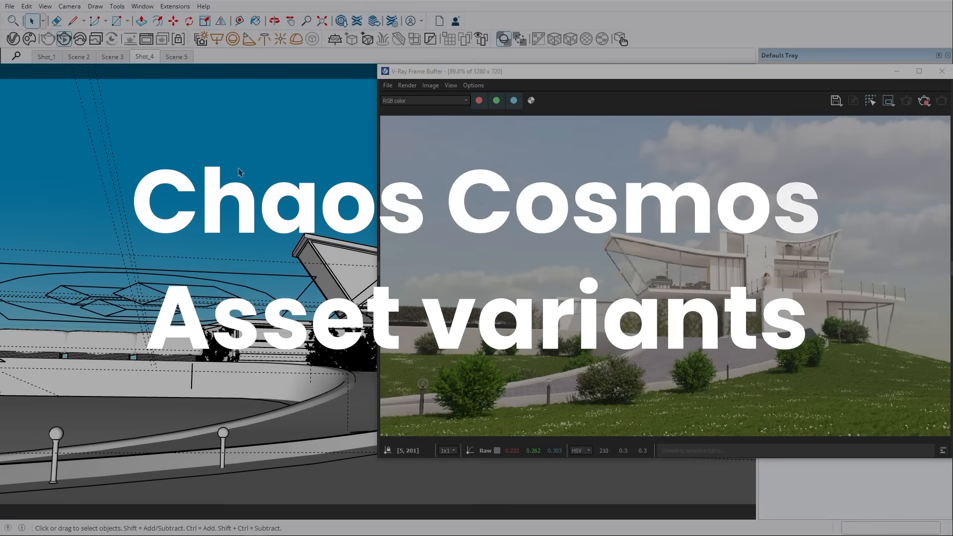
Bring in the Cosmos Tulip Tree 005 asset after previewing its Autumn variant
click(30, 39)
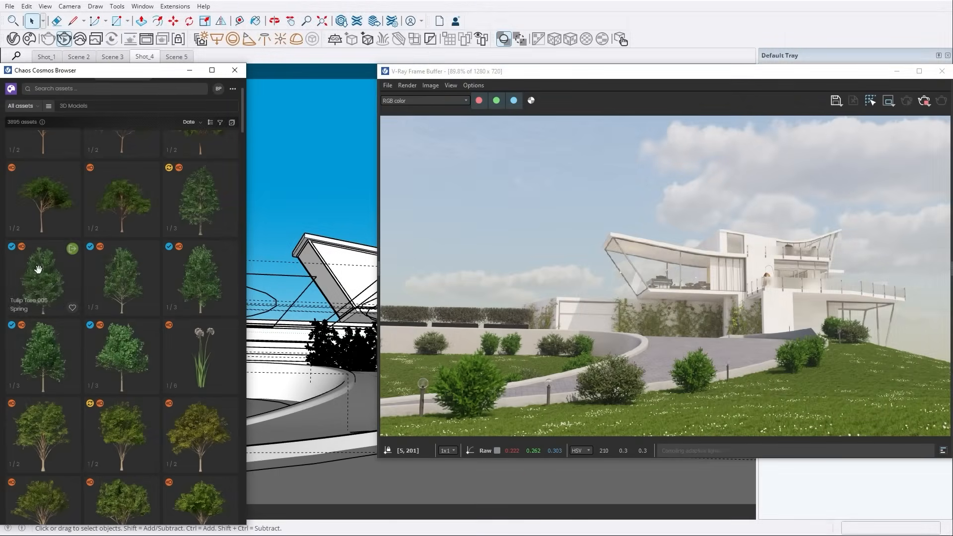
click(40, 270)
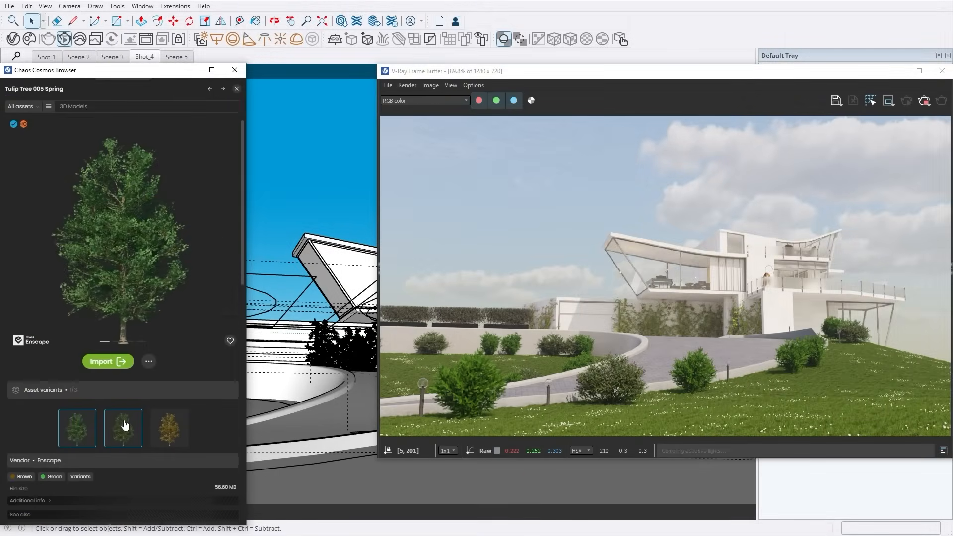
click(169, 427)
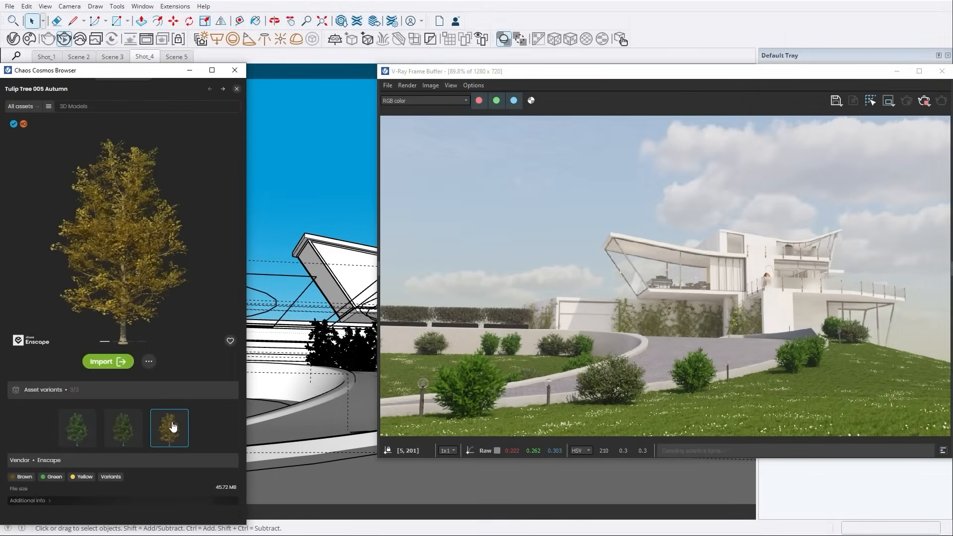
click(107, 361)
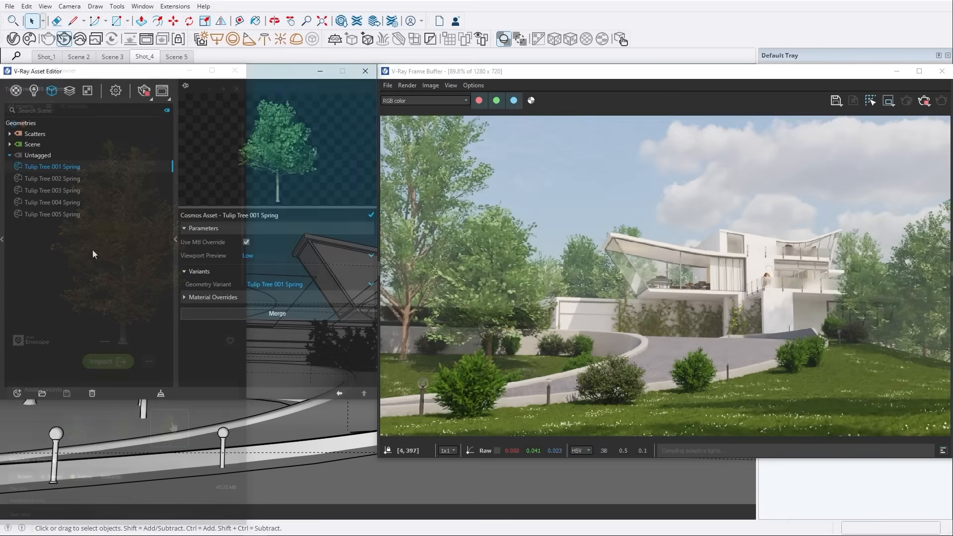
Set the tree's Geometry Variant to Autumn in the Asset Editor
click(369, 284)
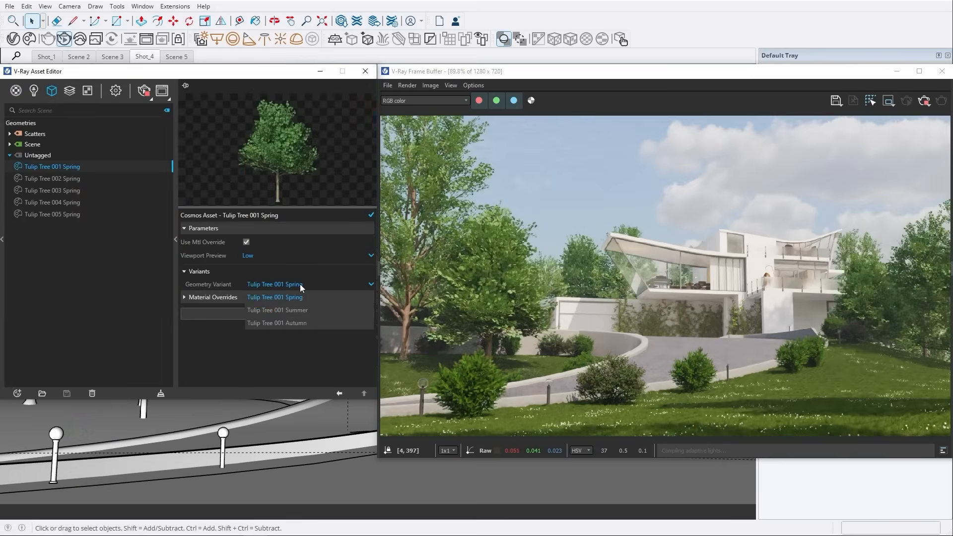
click(277, 309)
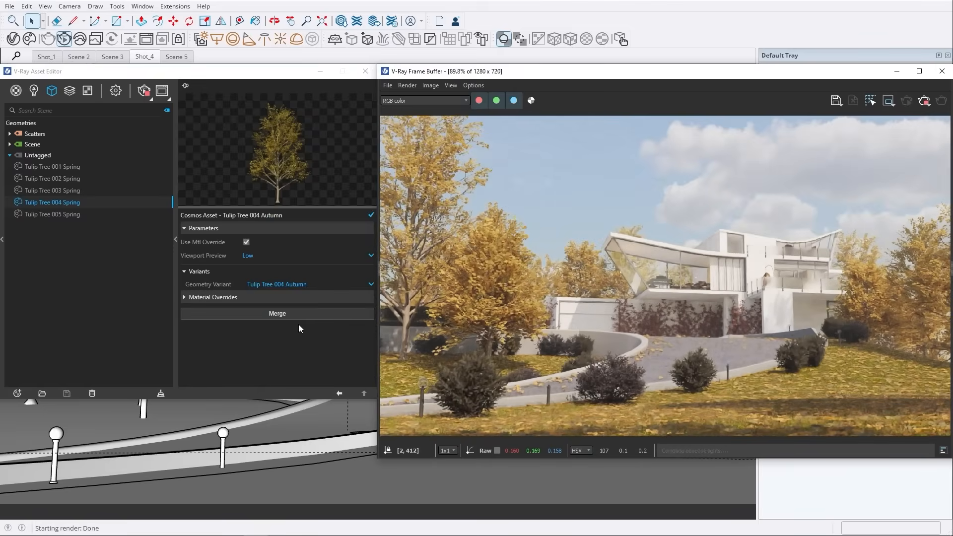
Override the tree's leaves slot with a replacement material
click(212, 297)
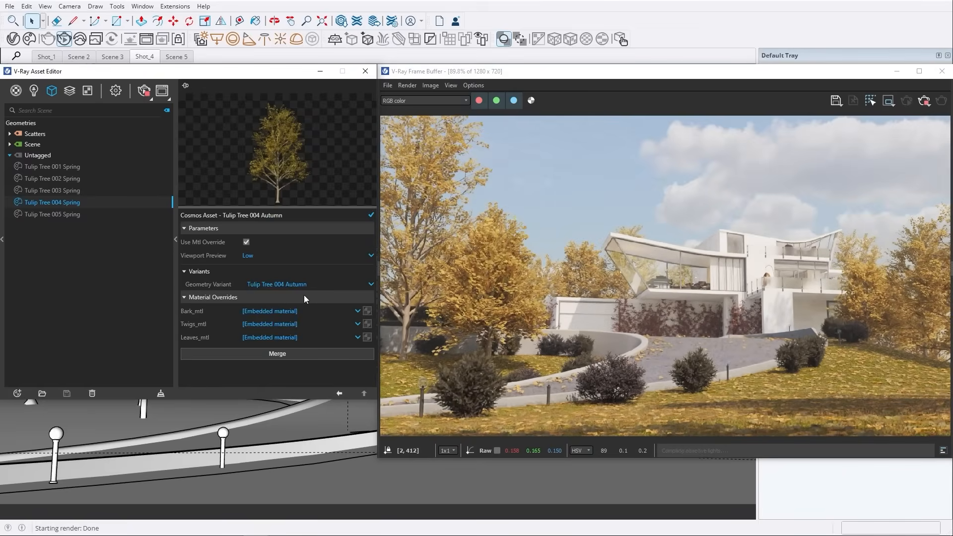
click(356, 338)
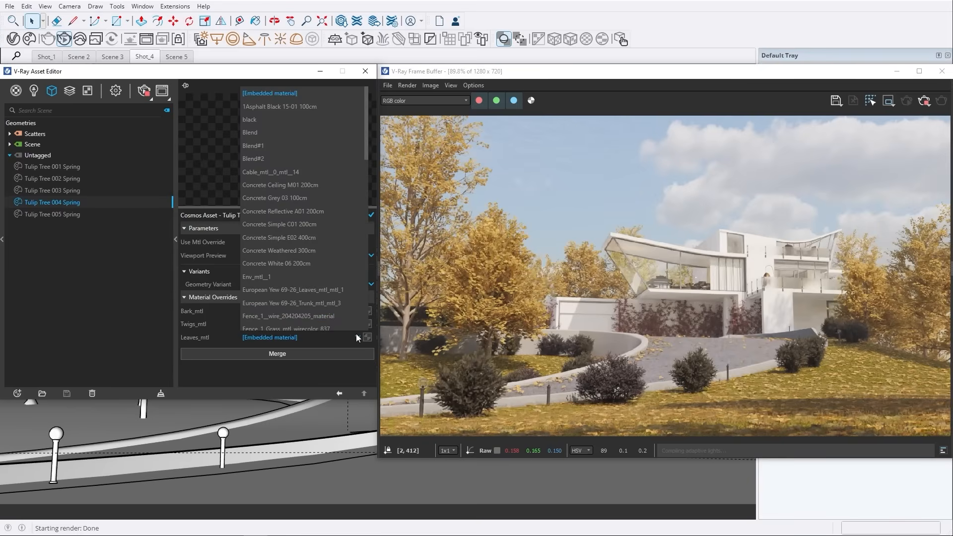
scroll(down, 3)
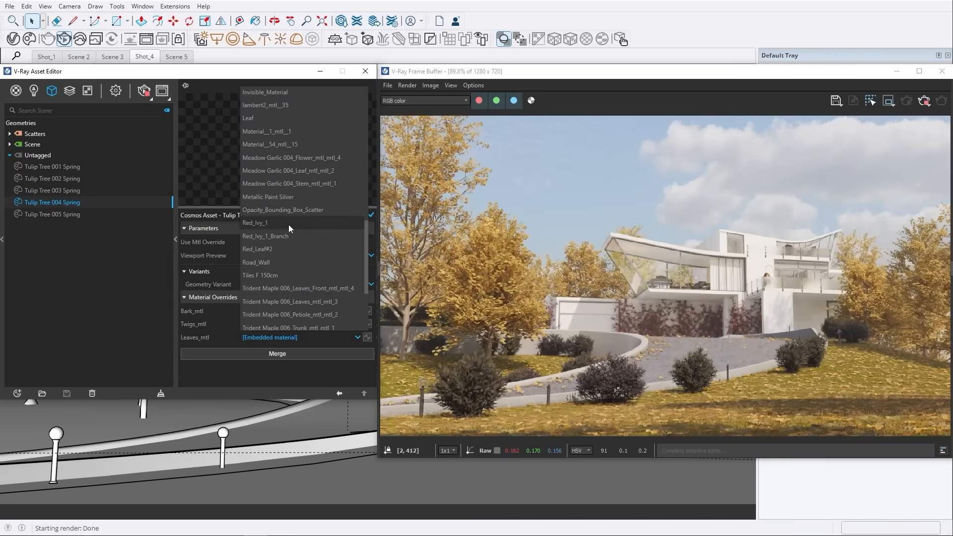
click(255, 223)
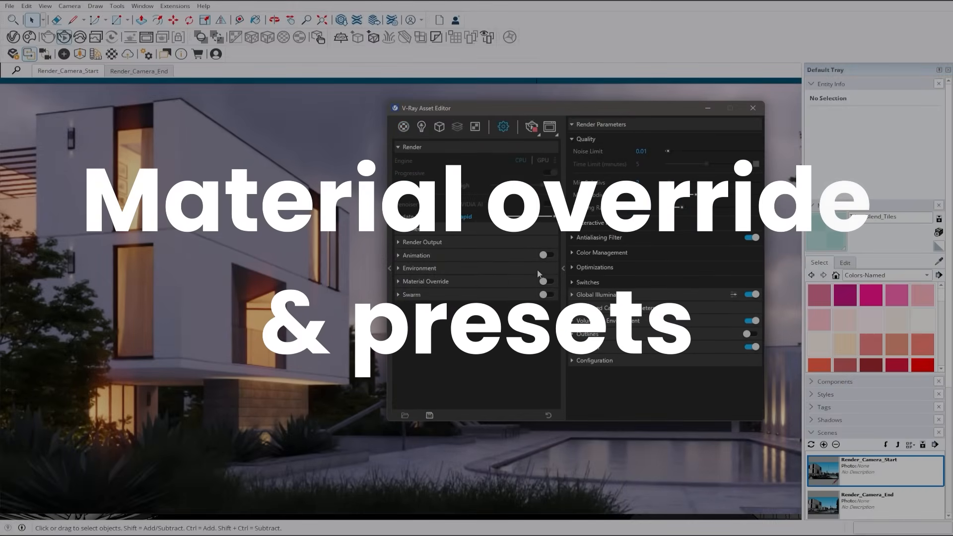
Enable Material Override, adjust its colour, then switch it to use a chosen scene material
click(547, 281)
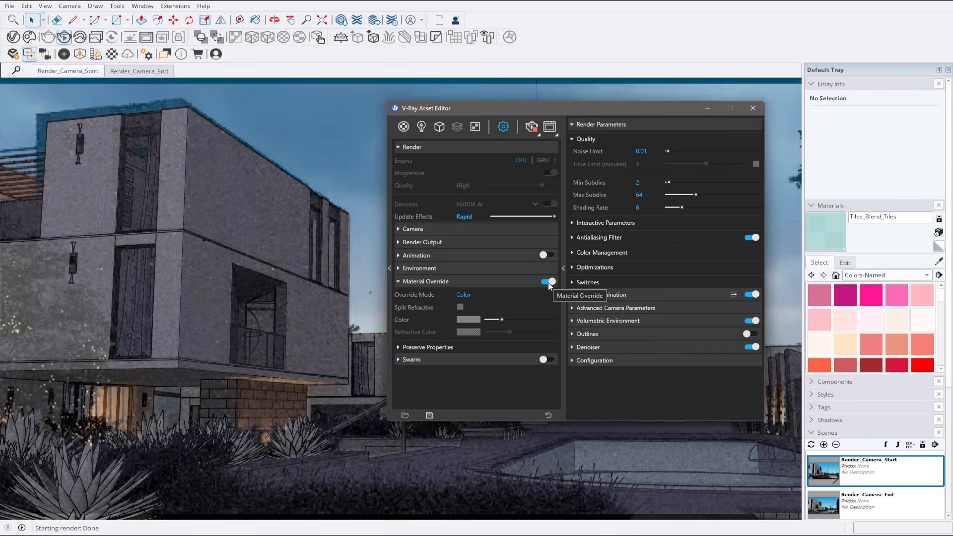
click(467, 319)
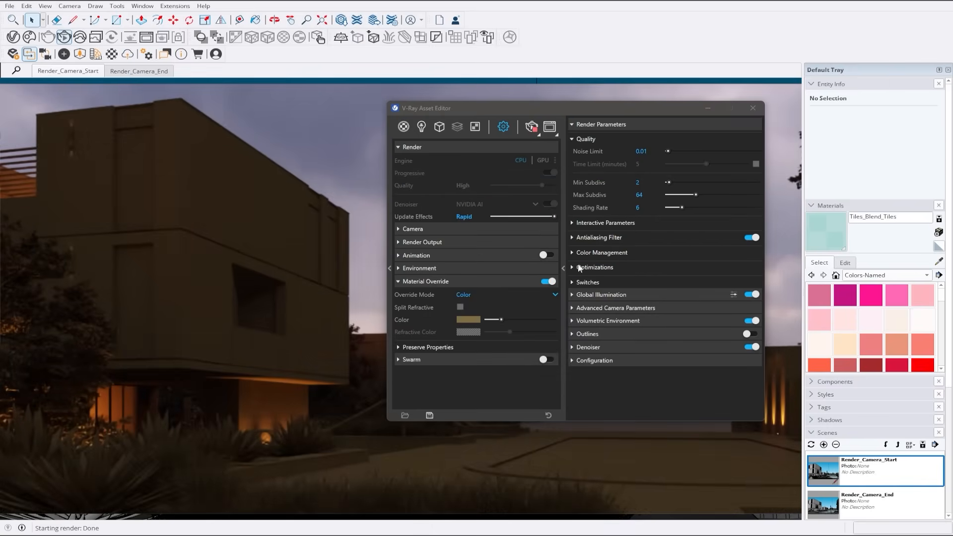
click(504, 294)
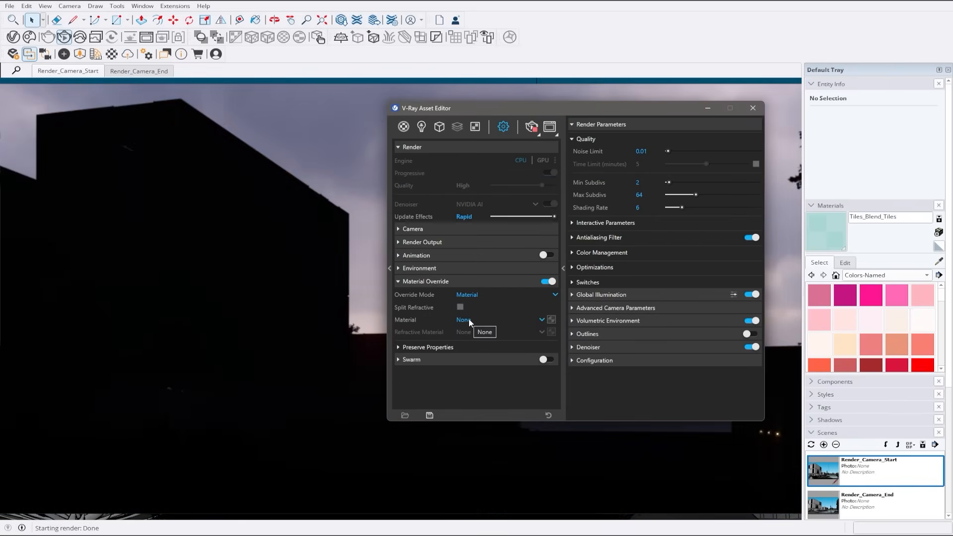
click(540, 319)
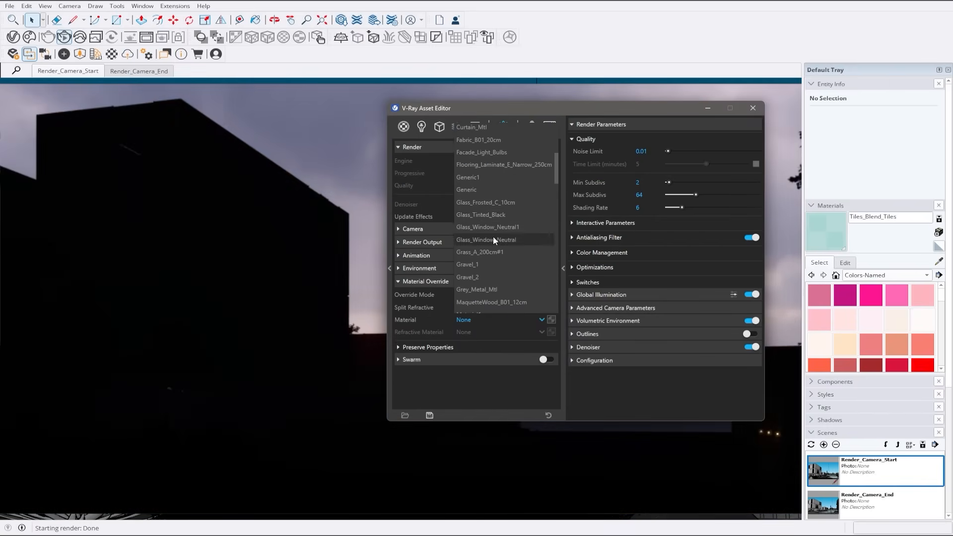
click(485, 239)
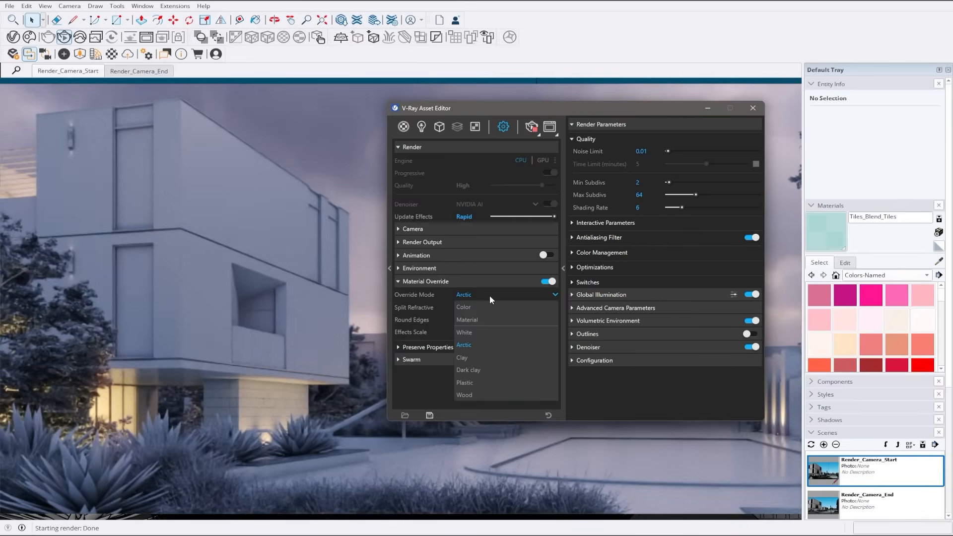
Switch the override mode through Dark clay and end on the Wood look
click(462, 357)
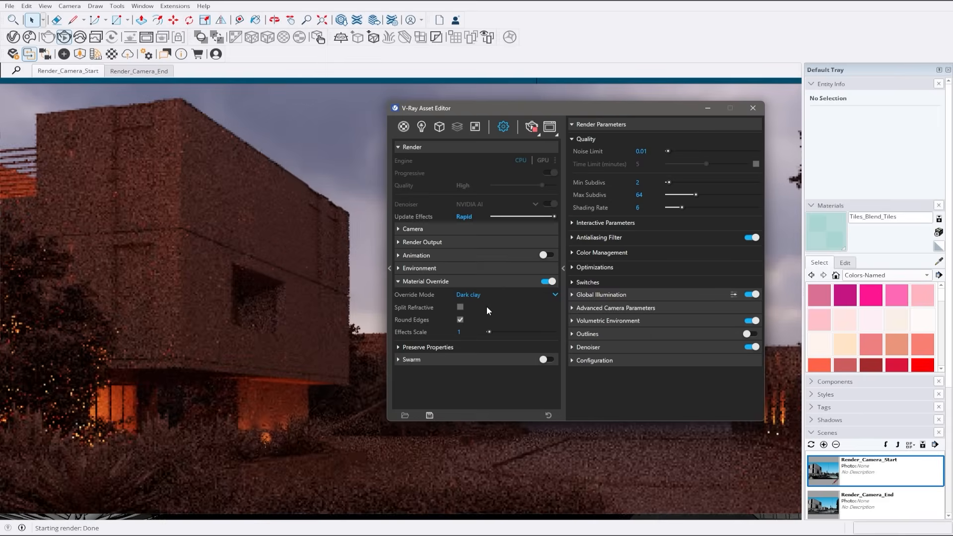
click(553, 293)
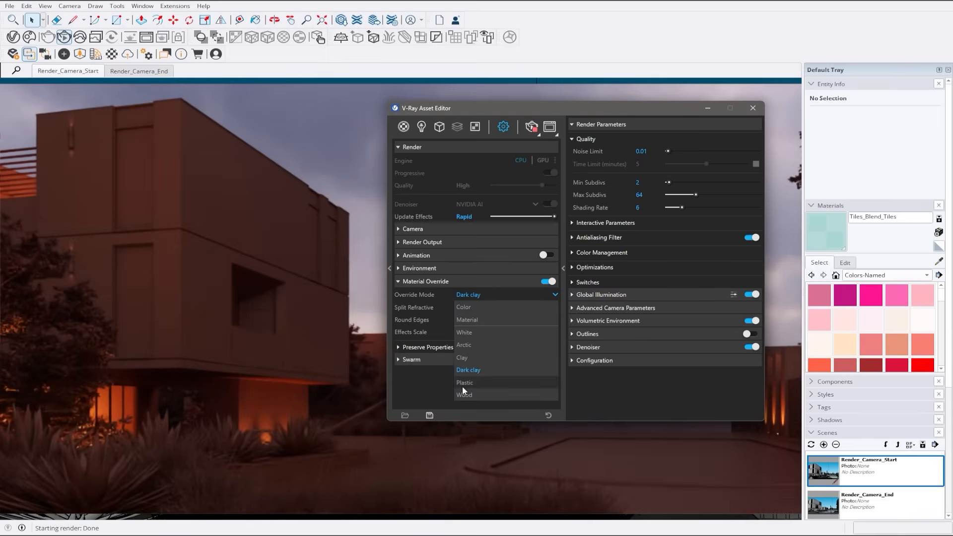
click(465, 382)
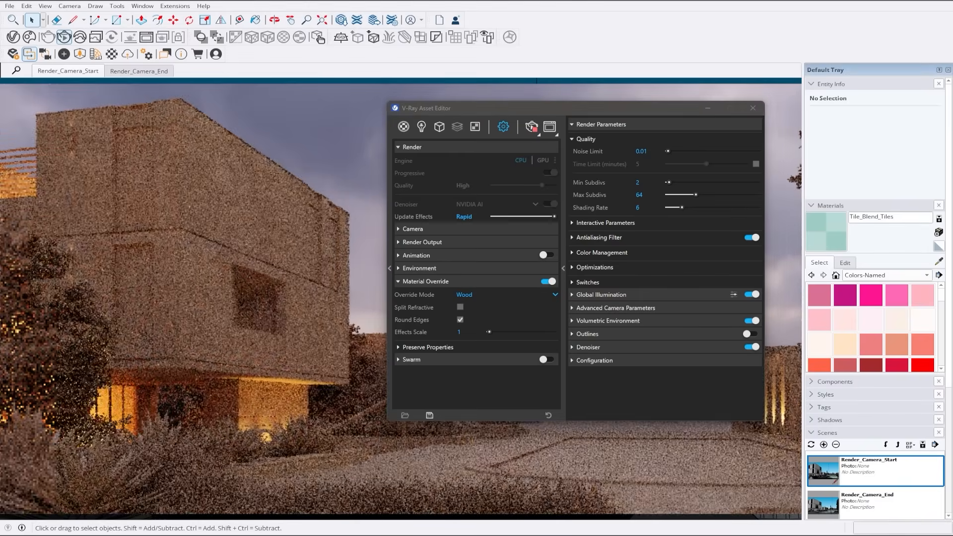
click(460, 307)
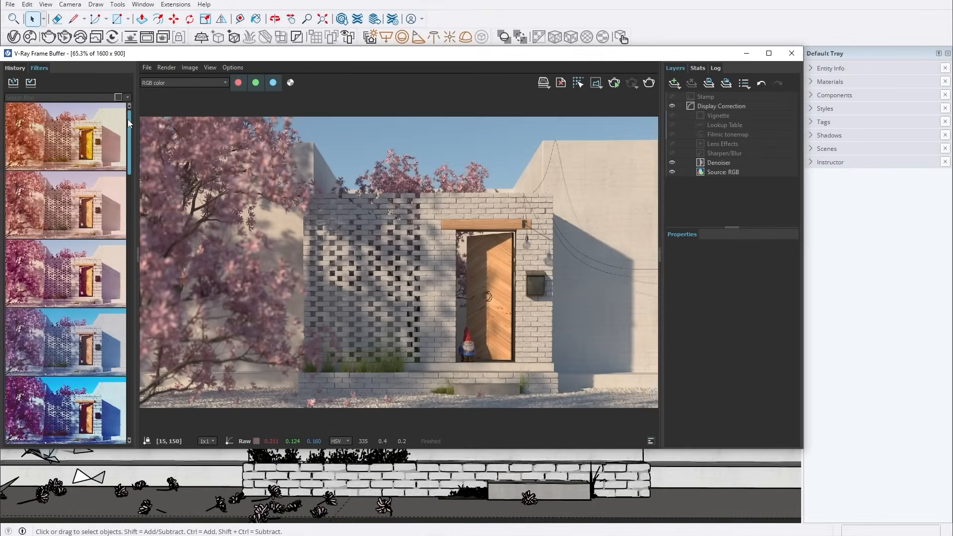
Apply the Autumn Palette filter preset and set its Blending amount to 0.525
scroll(down, 3)
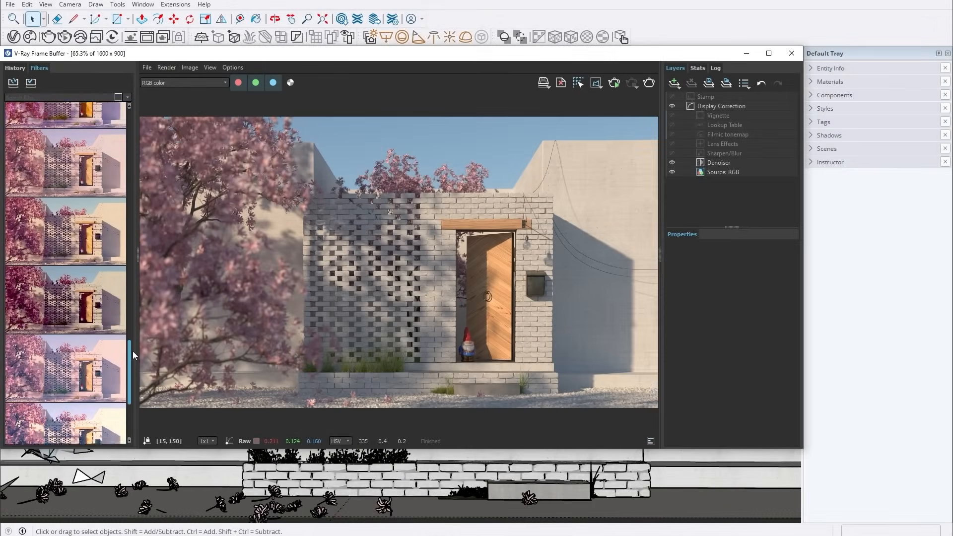
scroll(up, 3)
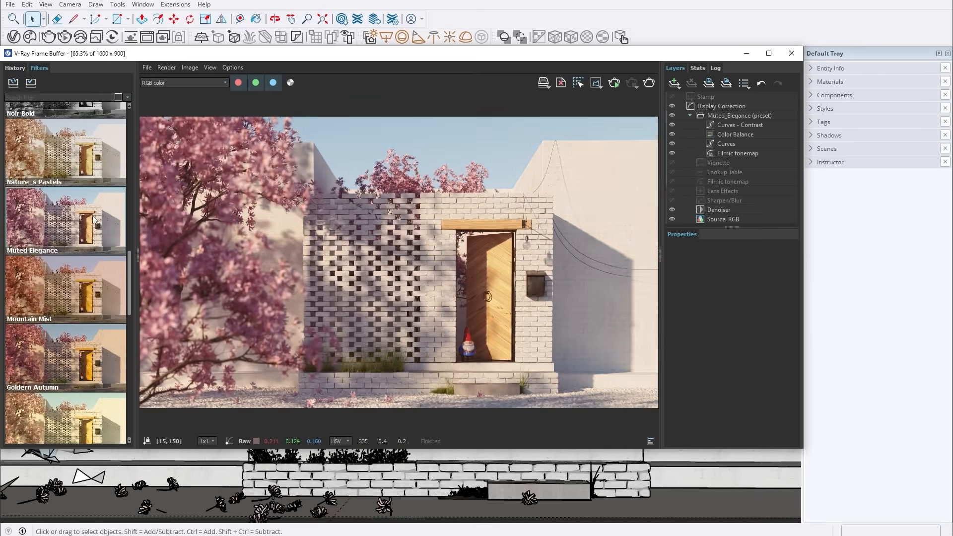
scroll(down, 3)
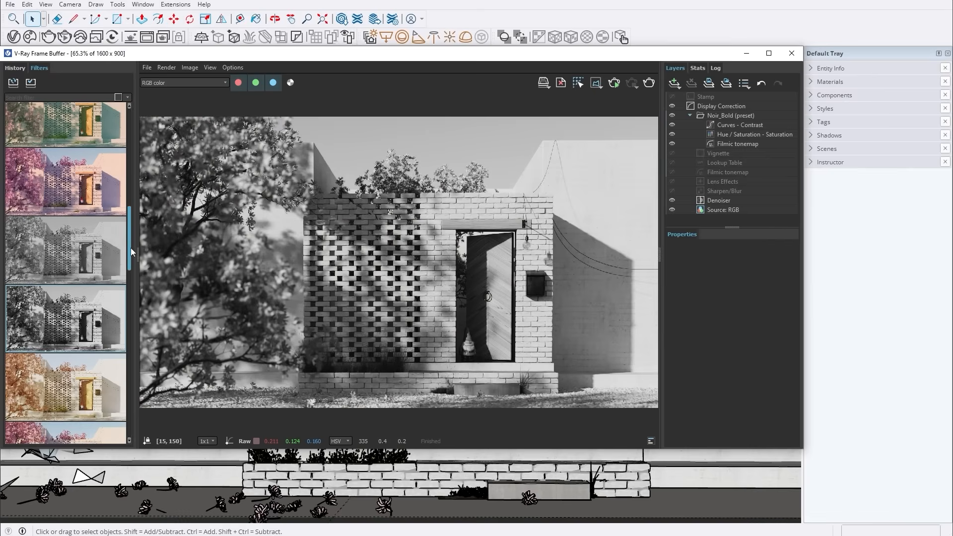
scroll(up, 3)
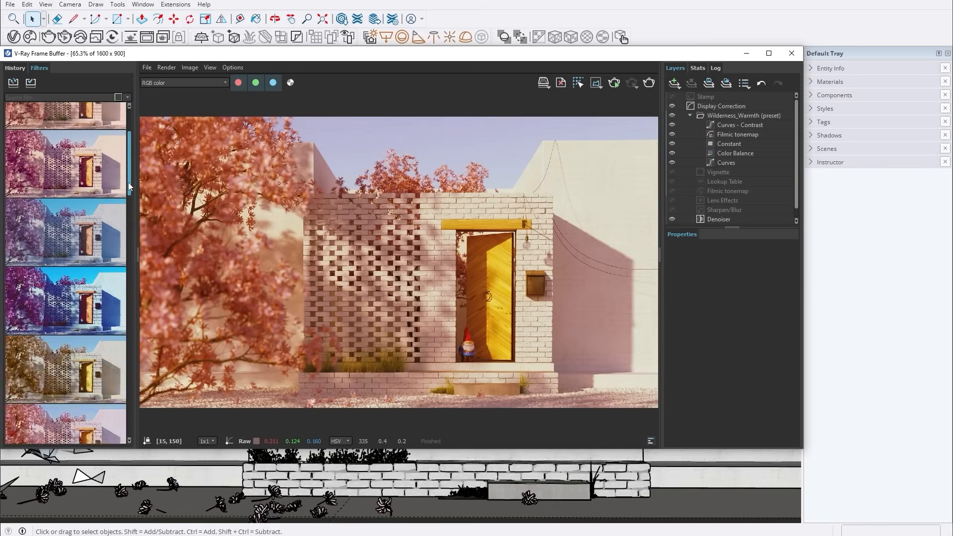
click(66, 406)
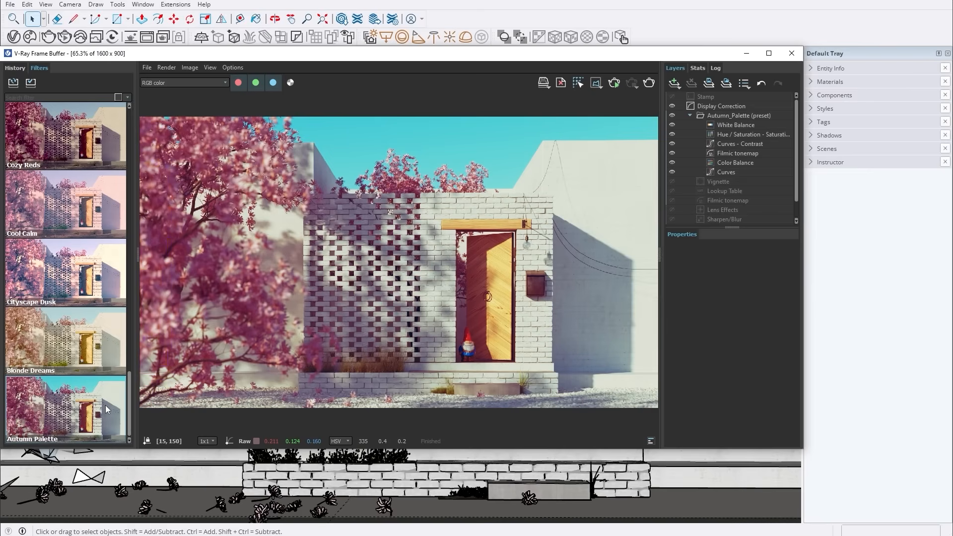
click(738, 115)
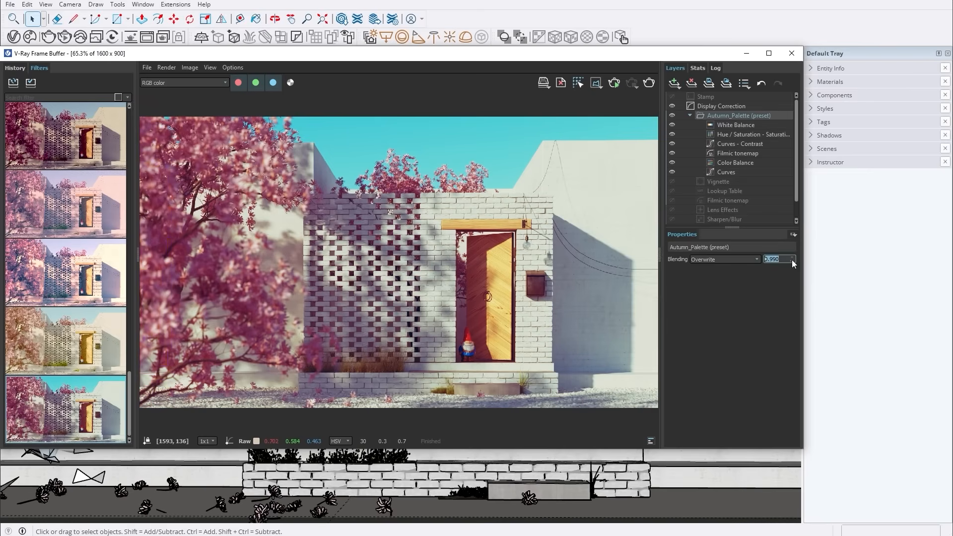
text(0.525)
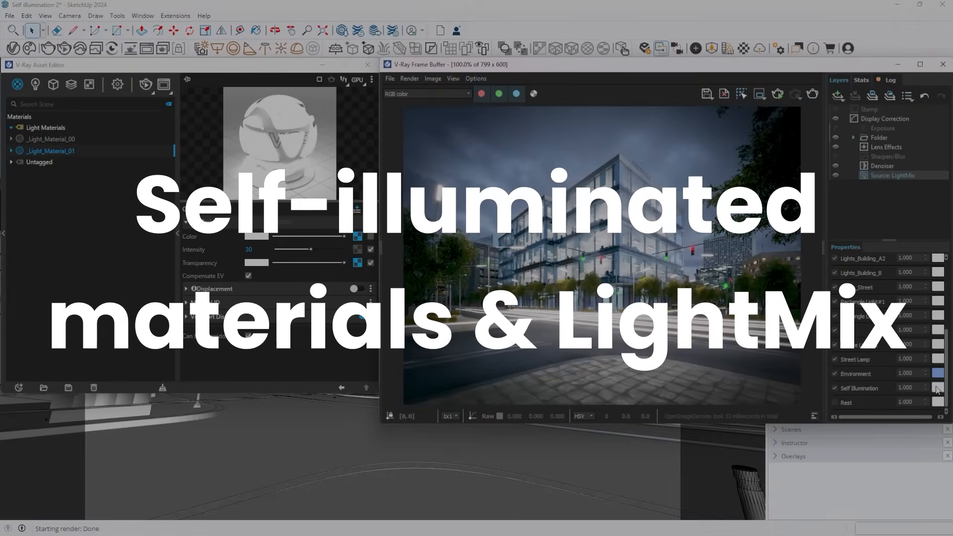
Tint the LightMix Self Illumination light red
click(357, 237)
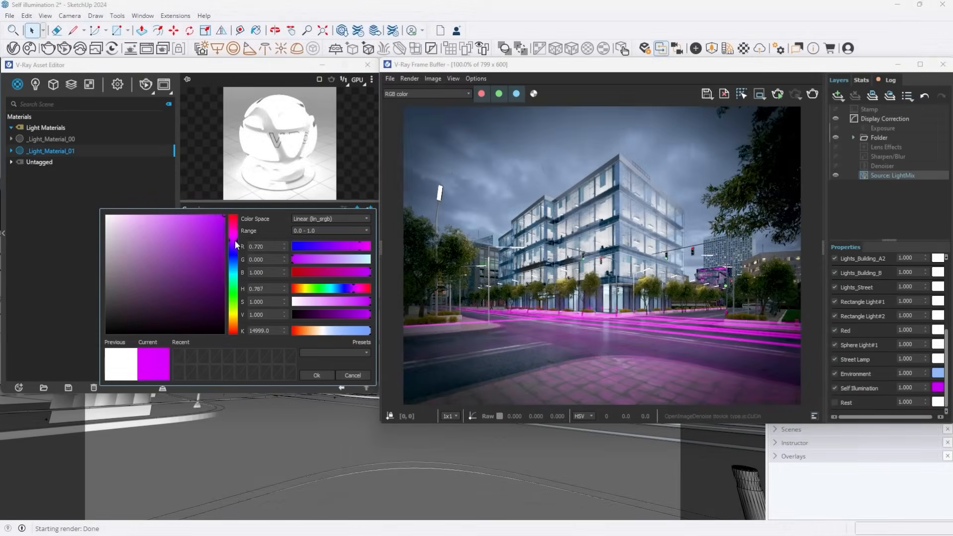
click(234, 315)
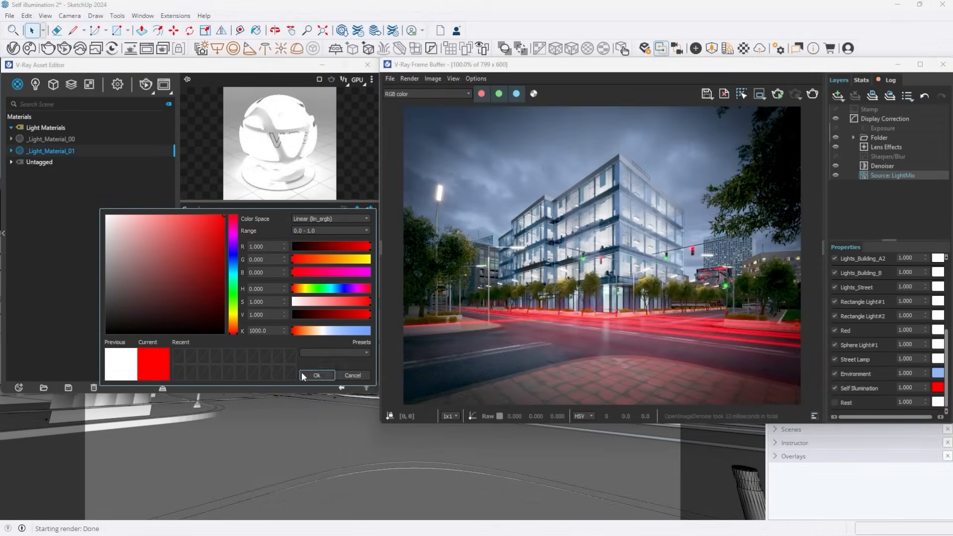
click(316, 375)
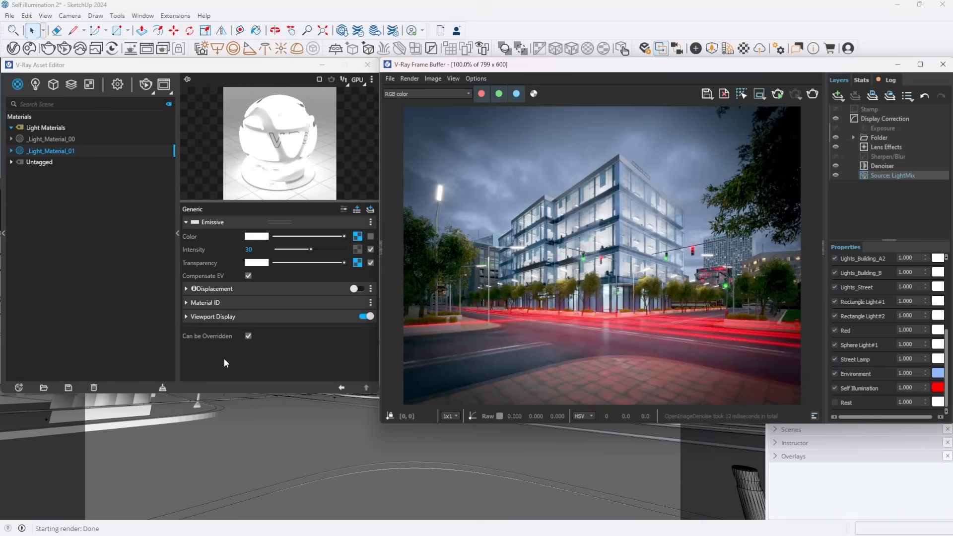
Select the Light Mix element under Render Elements to view its parameters
click(71, 83)
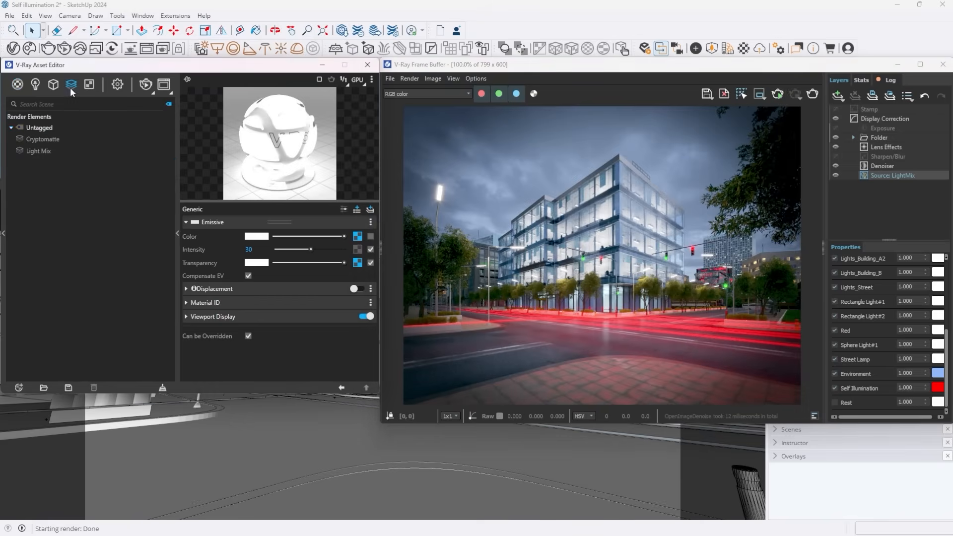
click(37, 150)
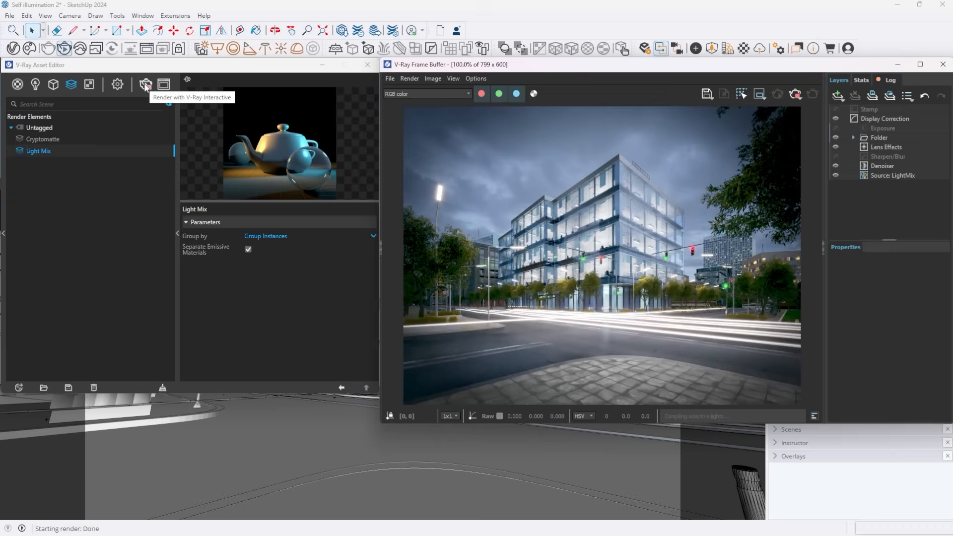
mouse_move(797, 182)
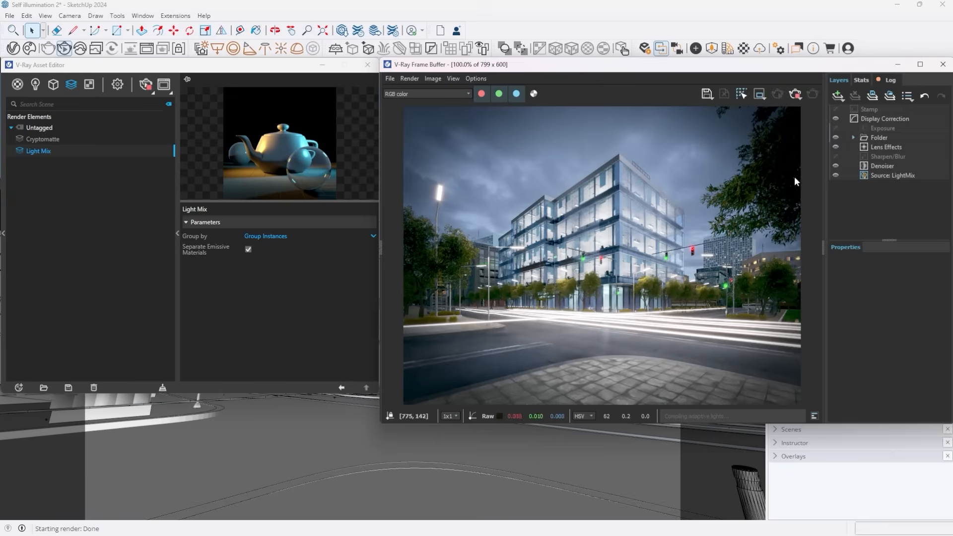
View the LightMix light list and tint _Light_Material_00 yellow-green
click(893, 175)
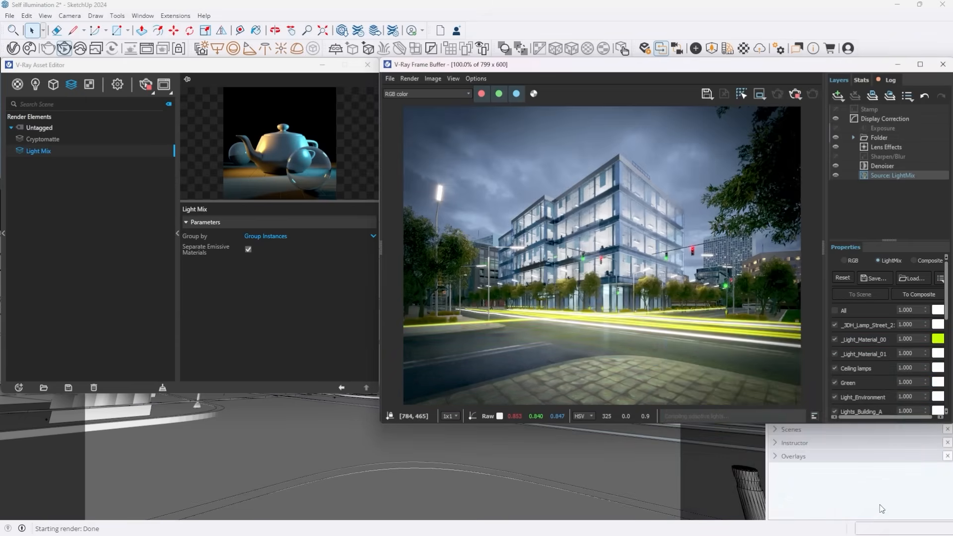
click(937, 338)
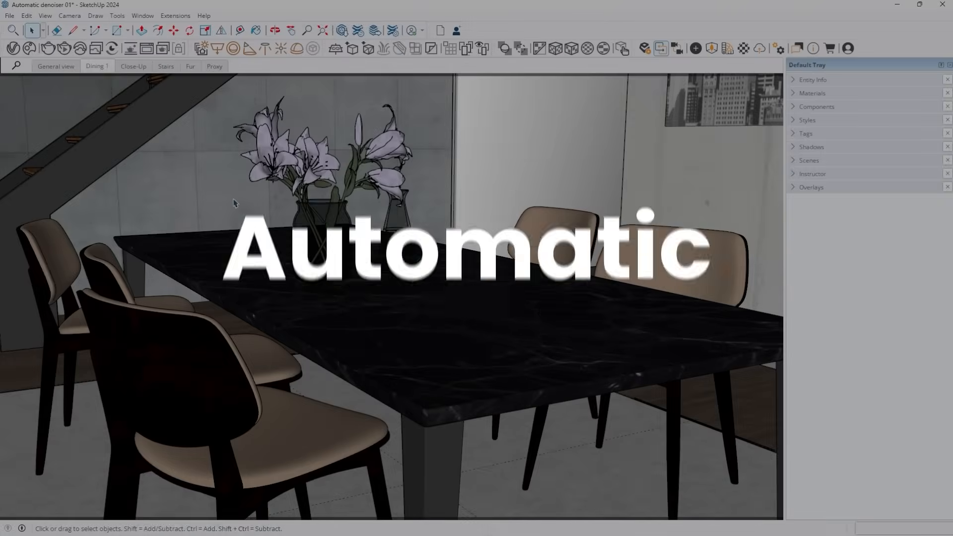
Enable the Denoiser in render settings with its mode set to Auto
click(13, 49)
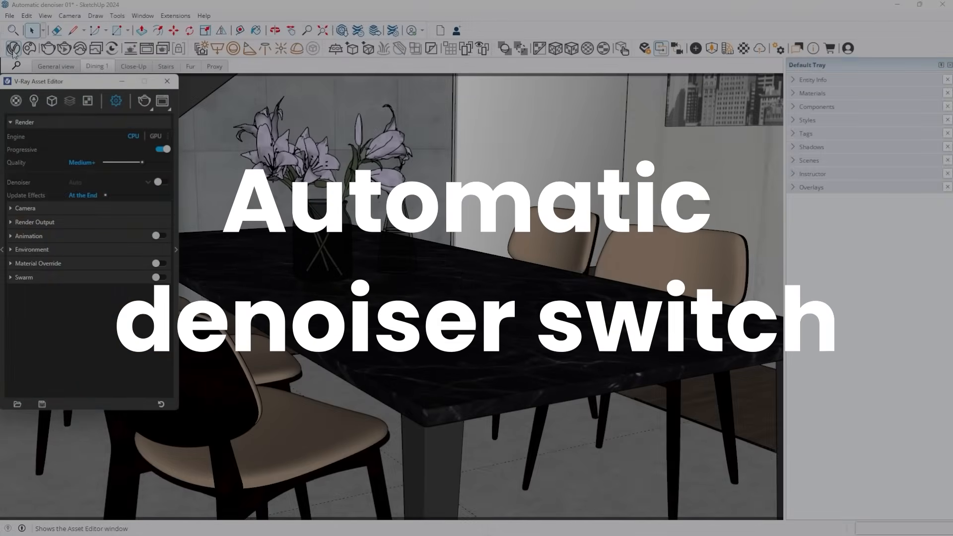
click(162, 182)
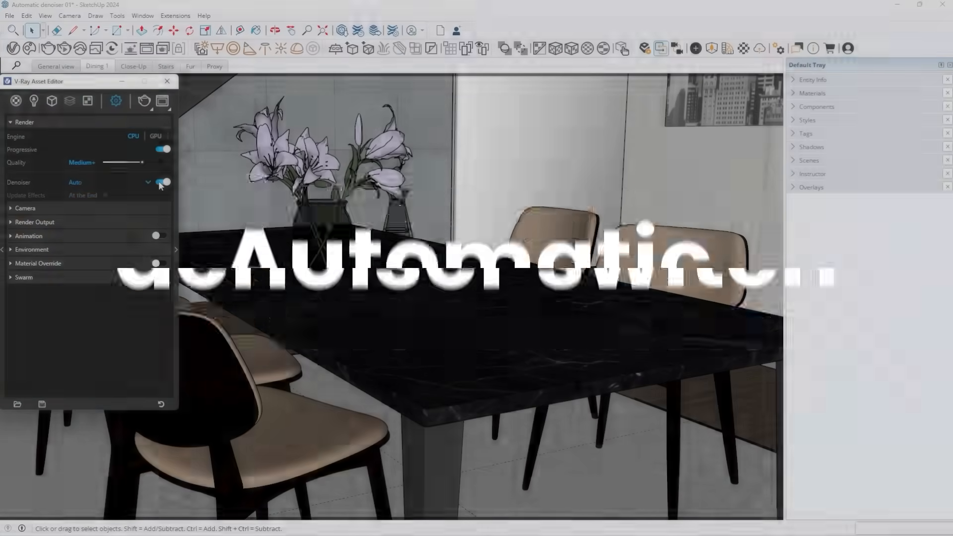
click(147, 182)
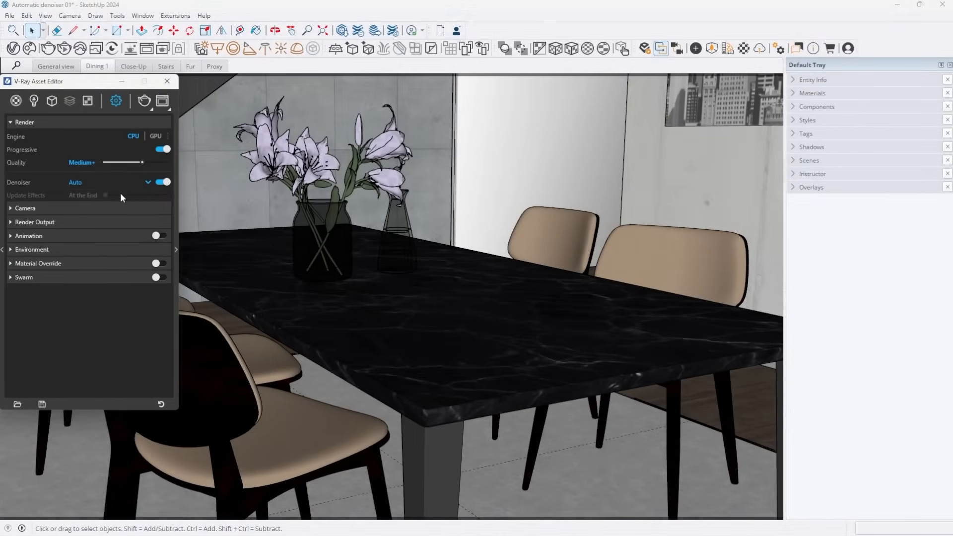
mouse_move(63, 62)
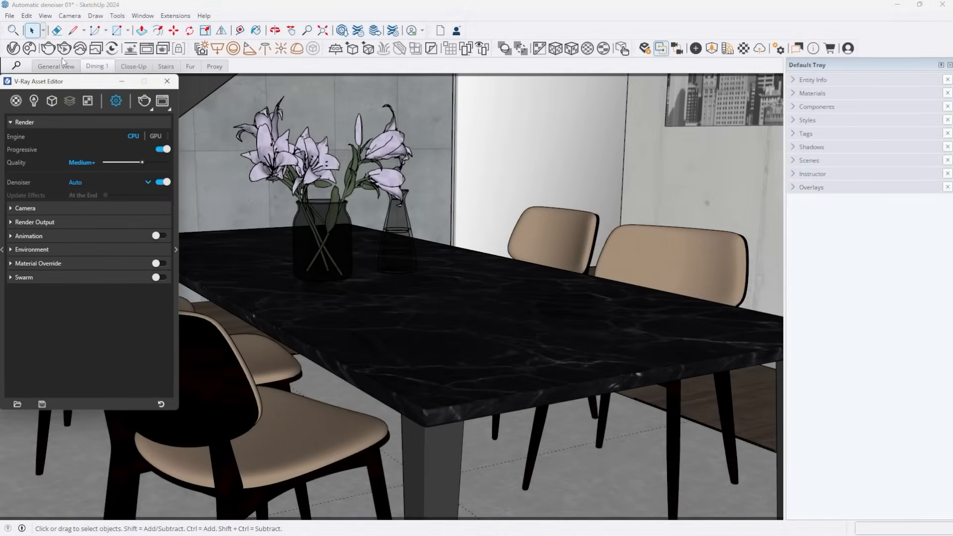
Render the dining room interactively from the Dining 1, Close-Up and General view scenes
click(88, 101)
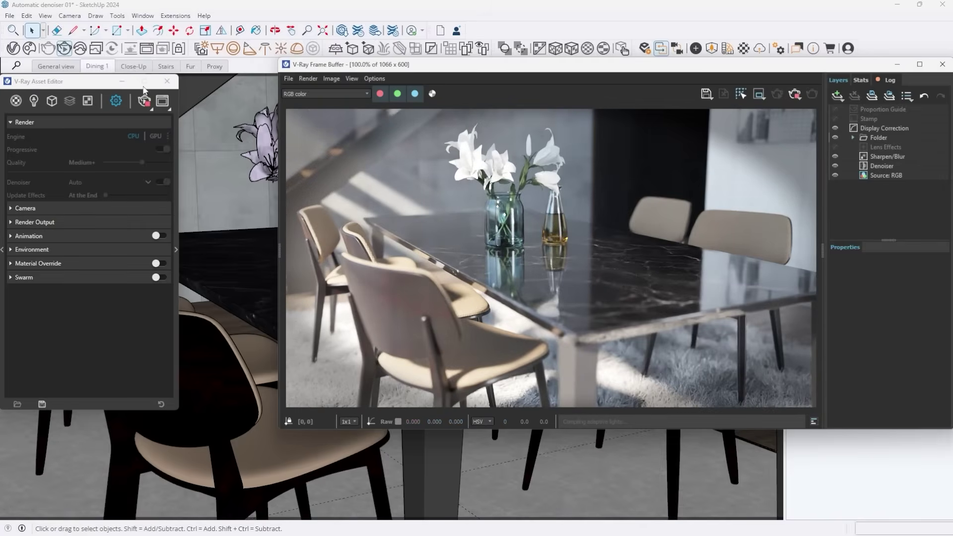
click(133, 67)
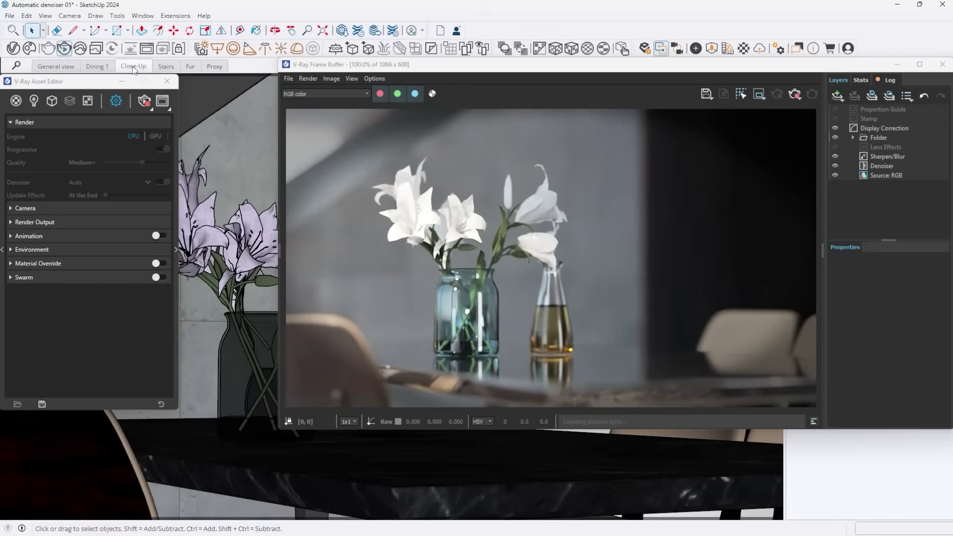
click(54, 67)
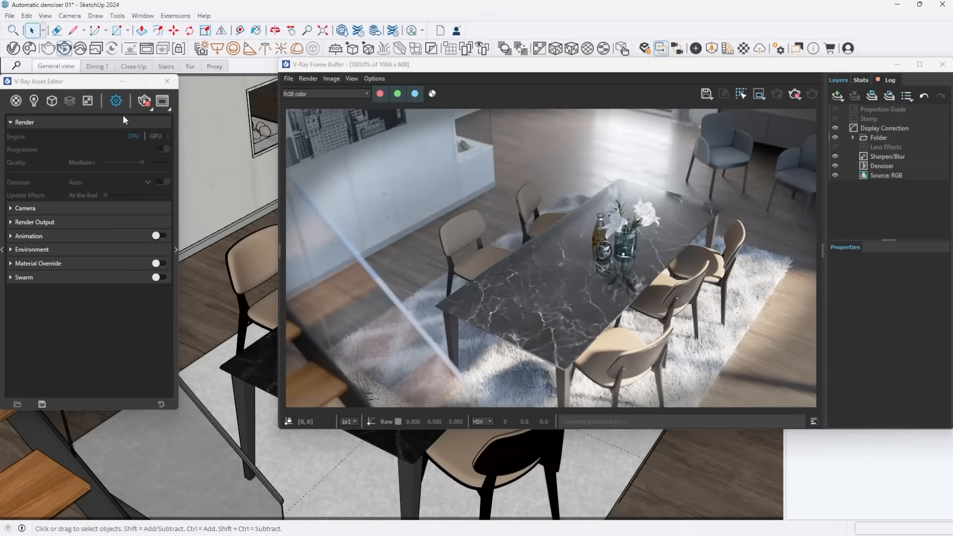
click(162, 150)
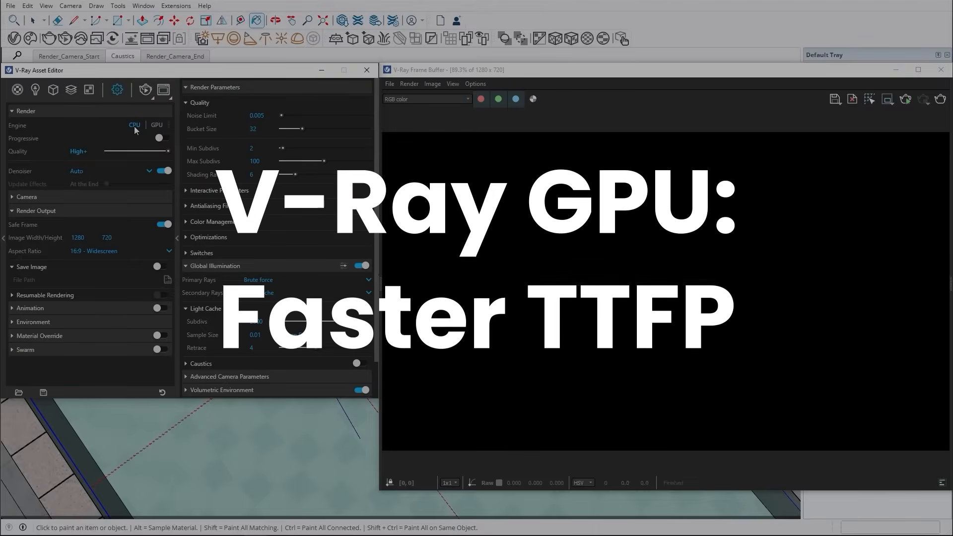
Switch the render engine to GPU and enable Caustics for the pool render
click(157, 125)
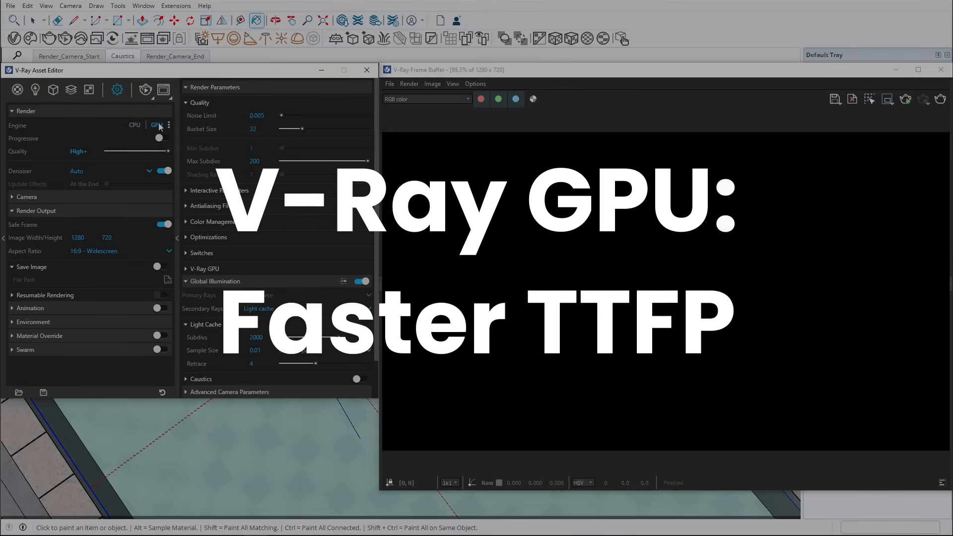
click(145, 90)
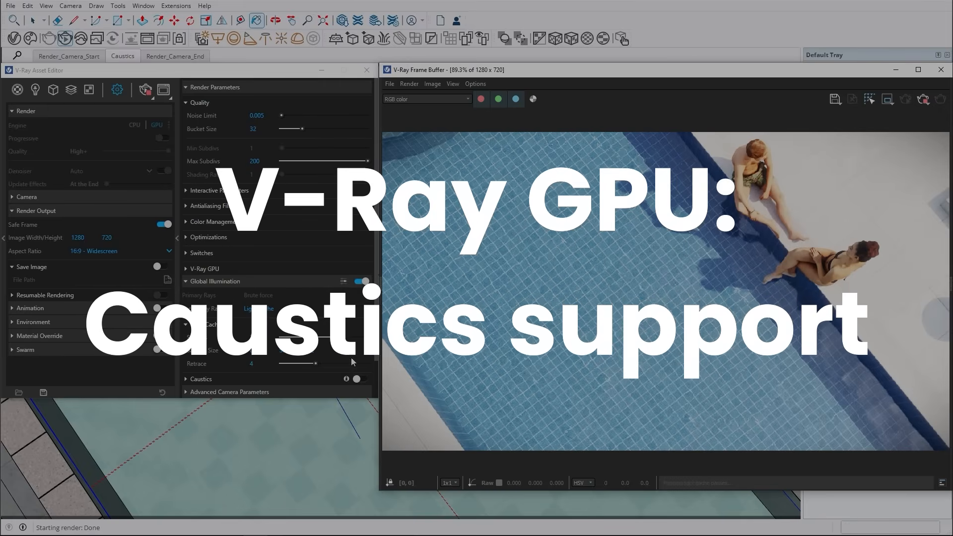
click(361, 378)
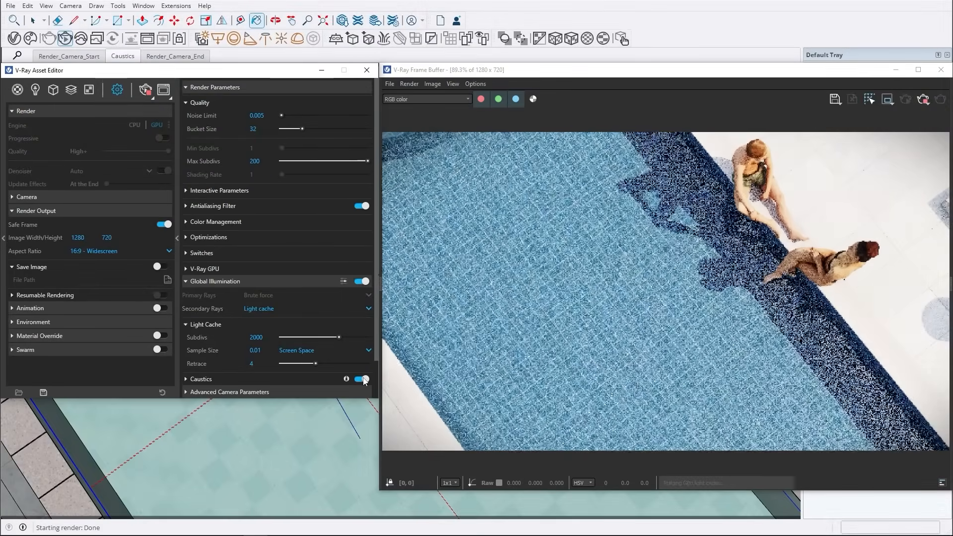